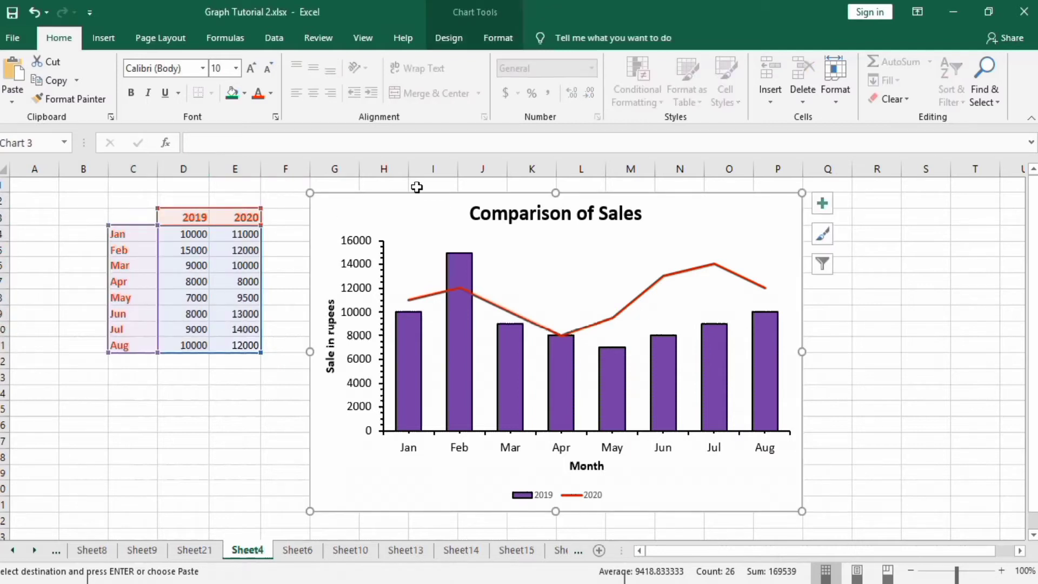
pyautogui.moveTo(417, 334)
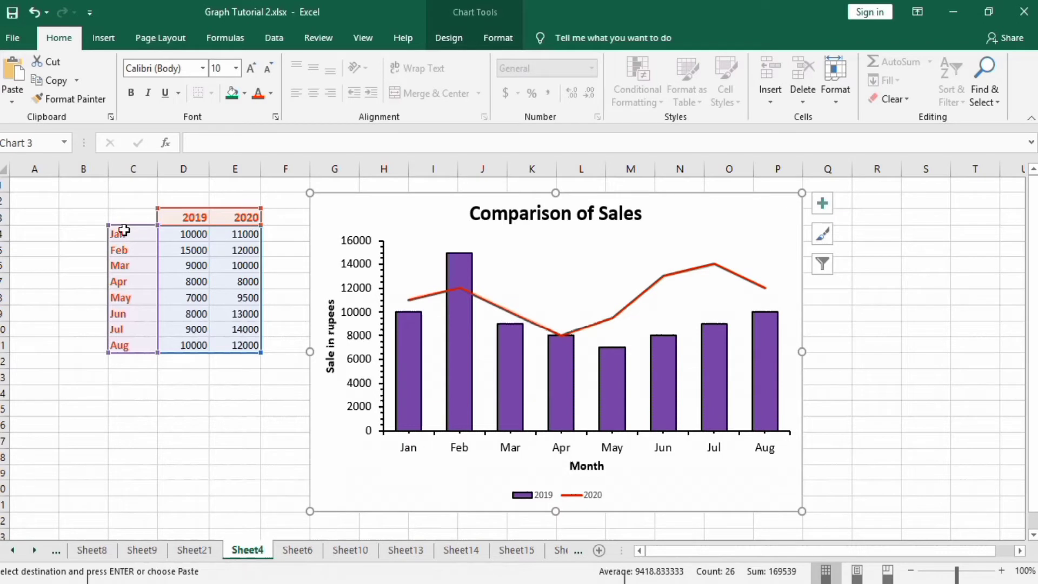
pyautogui.moveTo(130, 210)
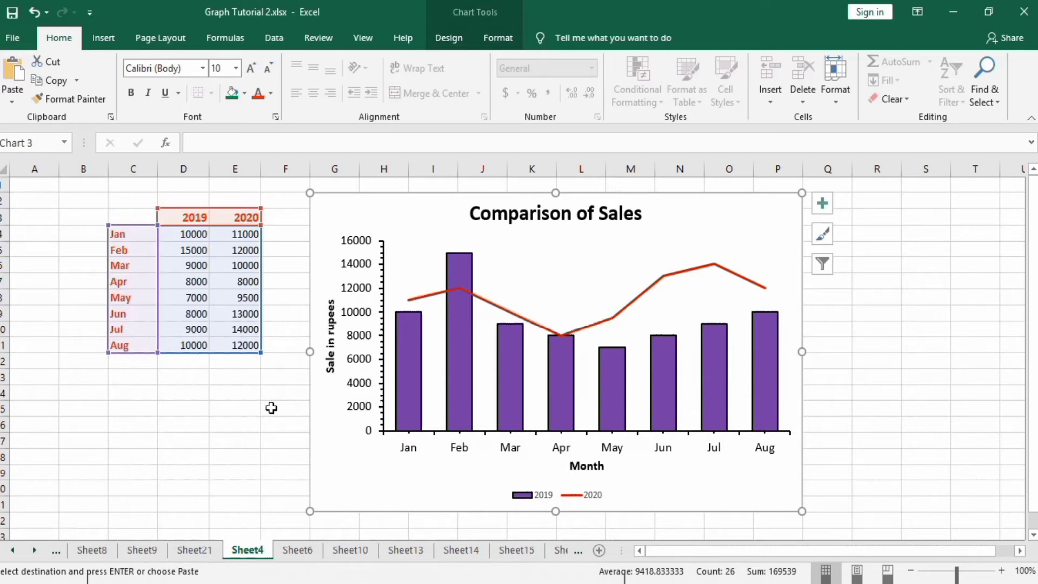
pyautogui.moveTo(258, 467)
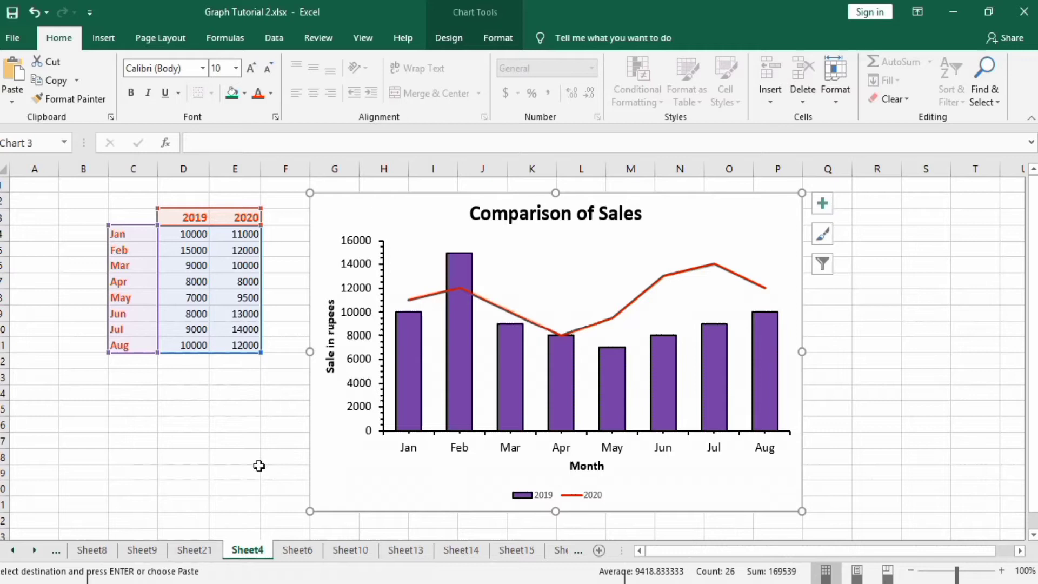
pyautogui.moveTo(258, 461)
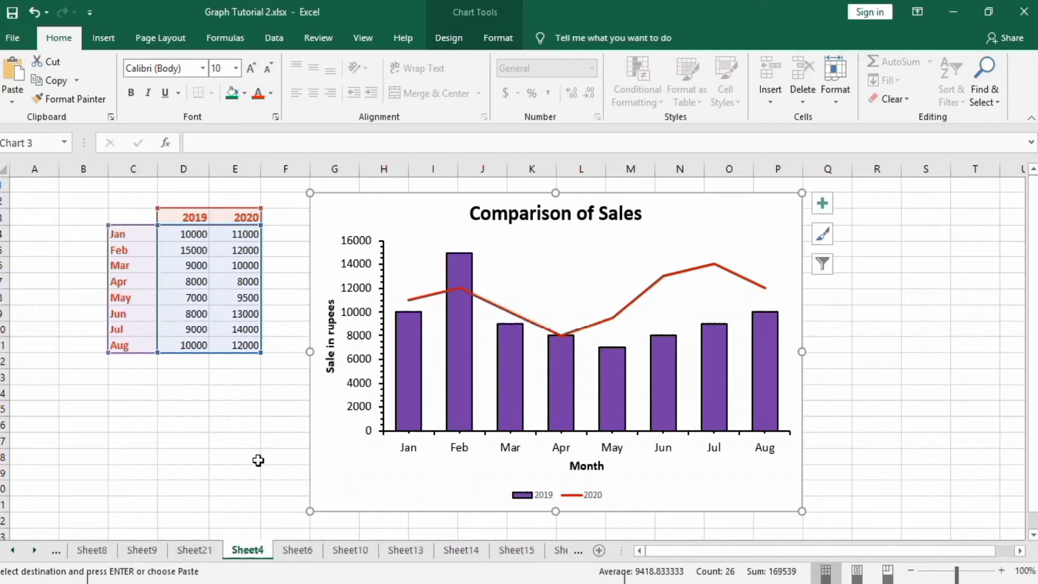
# - Insert a Clustered Column - Line combo chart of the sales table on Sheet21
pyautogui.click(194, 550)
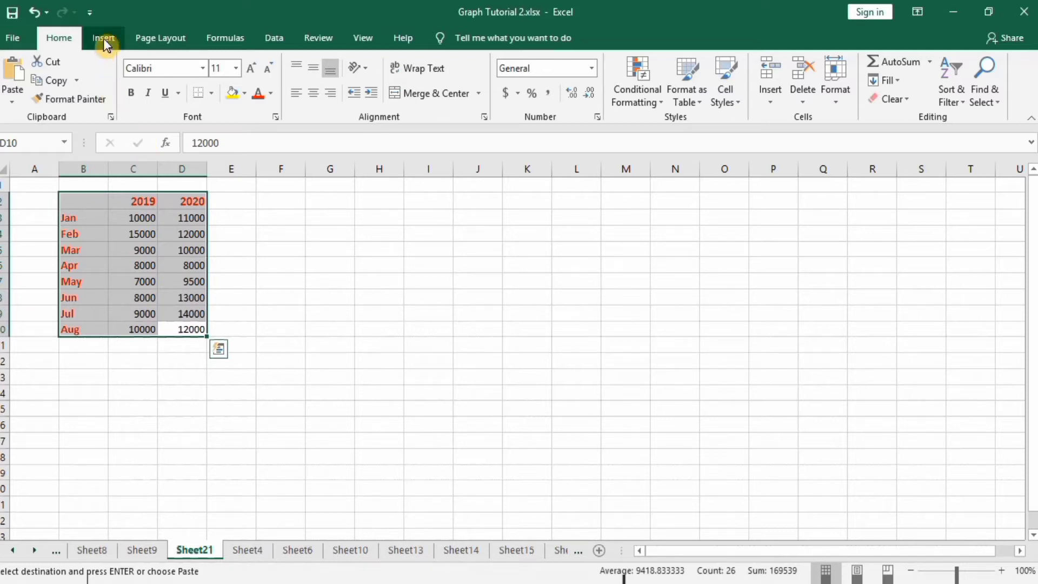
pyautogui.click(103, 38)
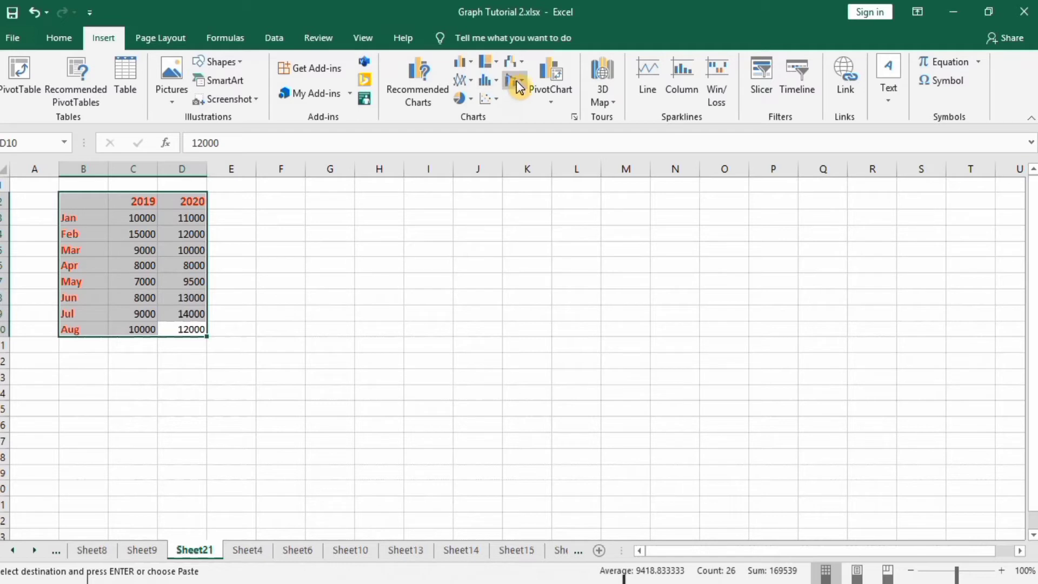
pyautogui.moveTo(524, 84)
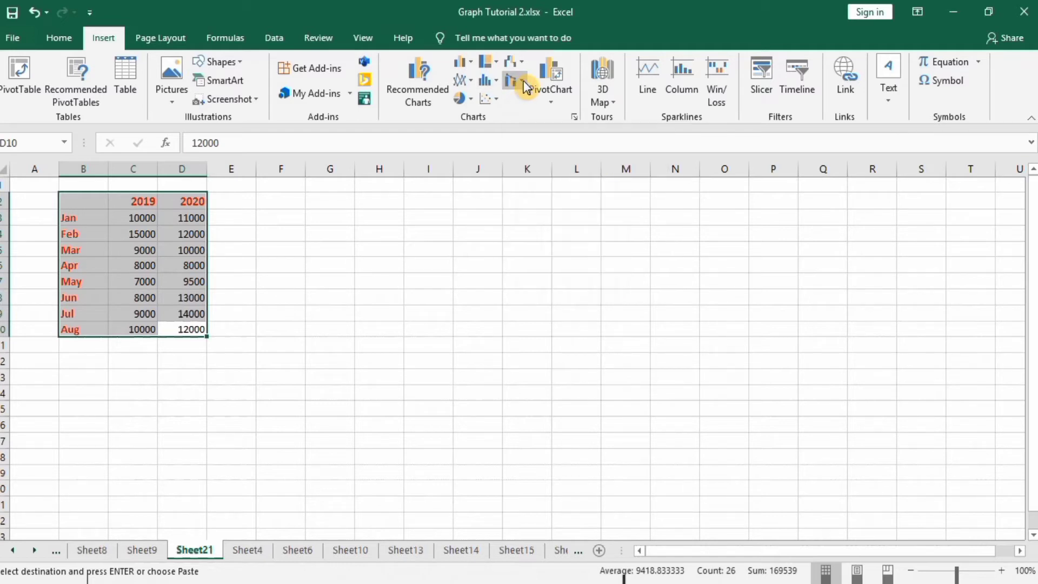
pyautogui.click(515, 79)
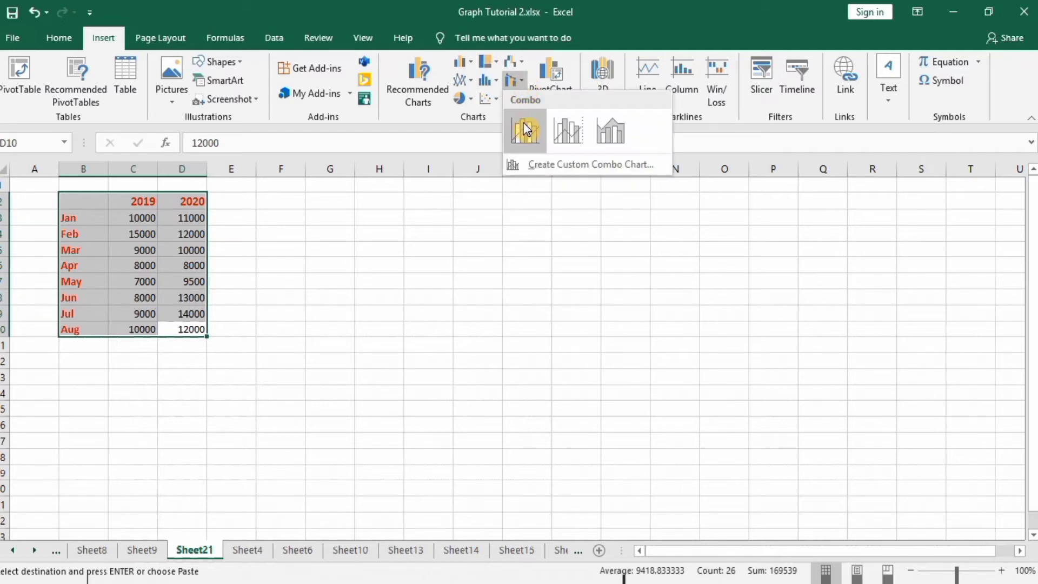
pyautogui.click(525, 130)
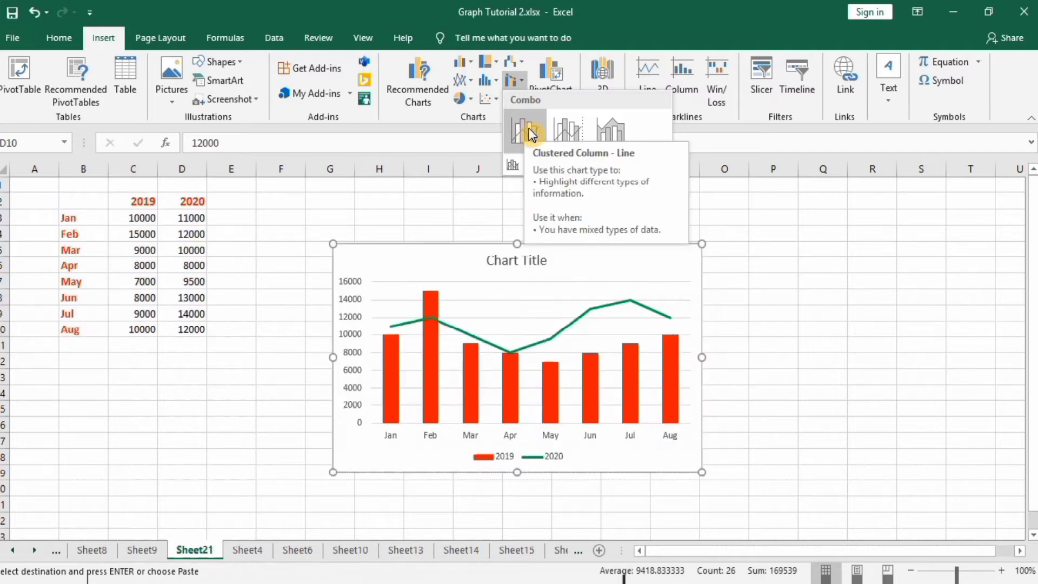
pyautogui.moveTo(566, 129)
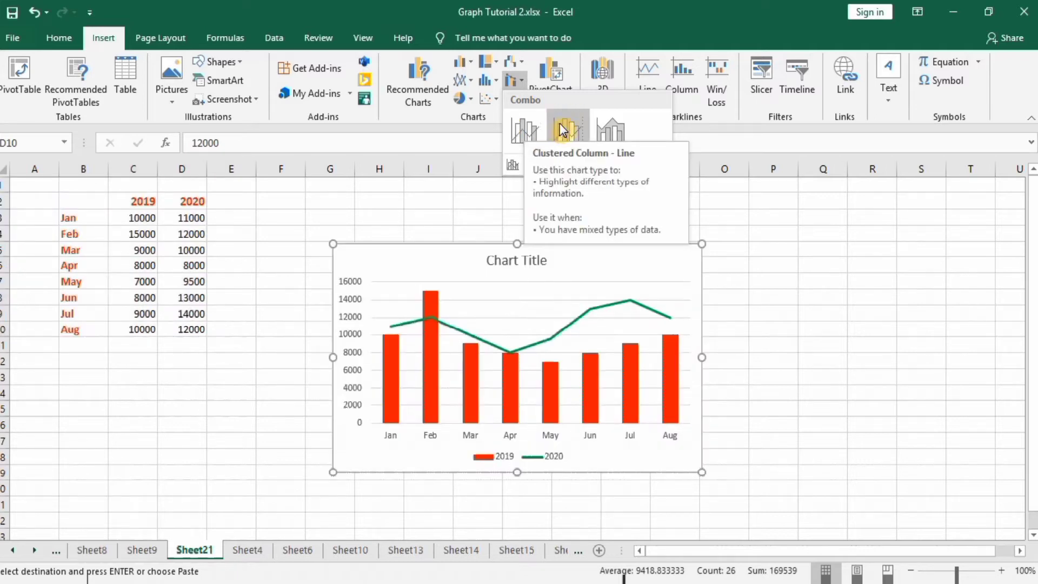
pyautogui.moveTo(568, 129)
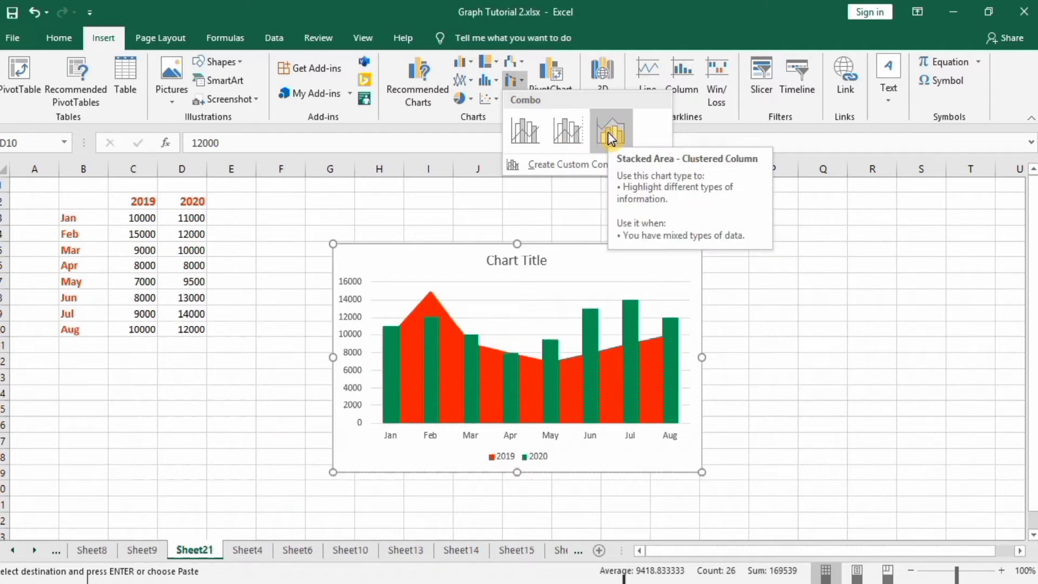
pyautogui.moveTo(523, 131)
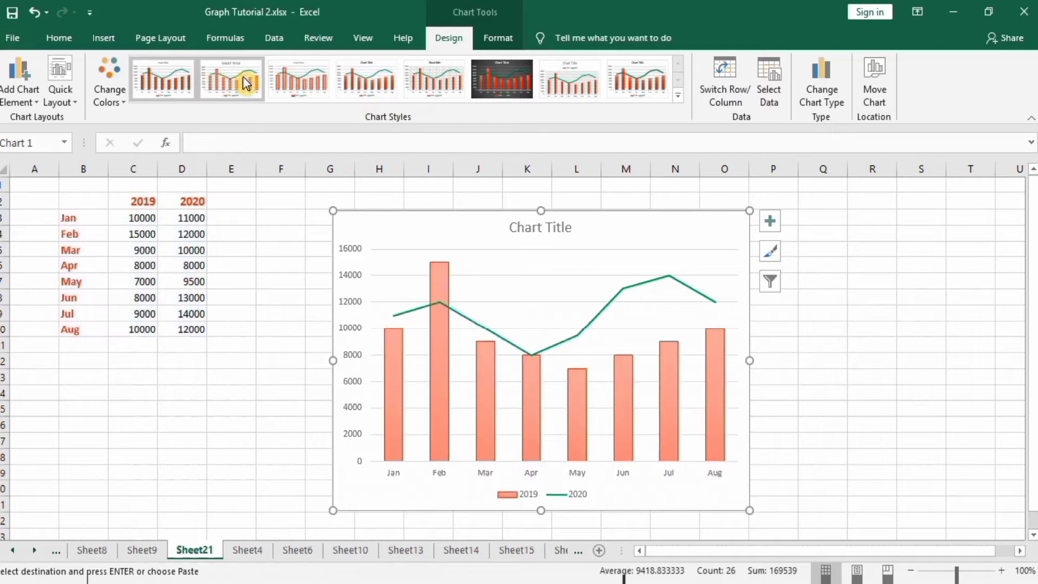
pyautogui.click(501, 78)
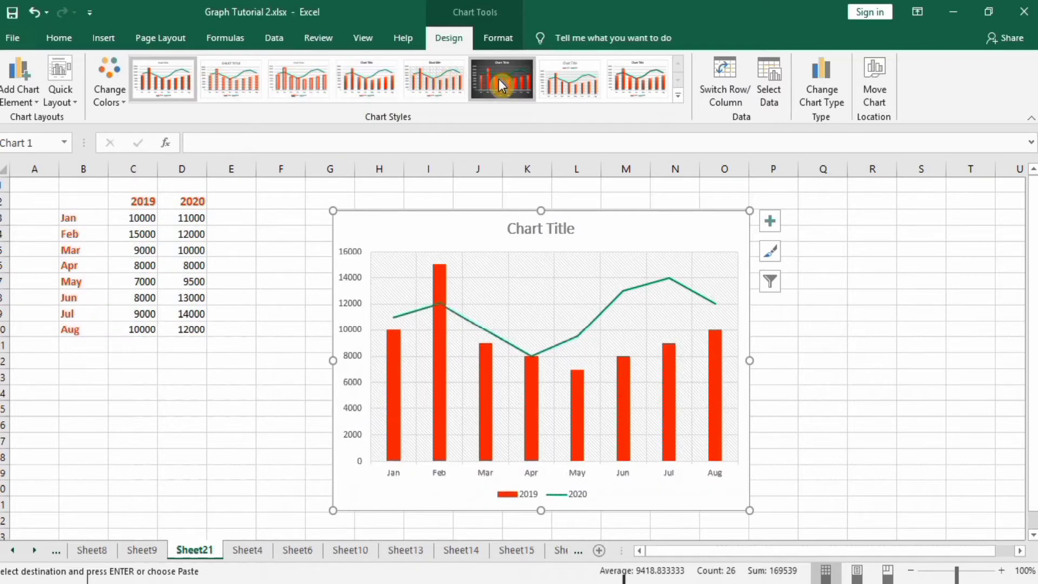
pyautogui.click(501, 78)
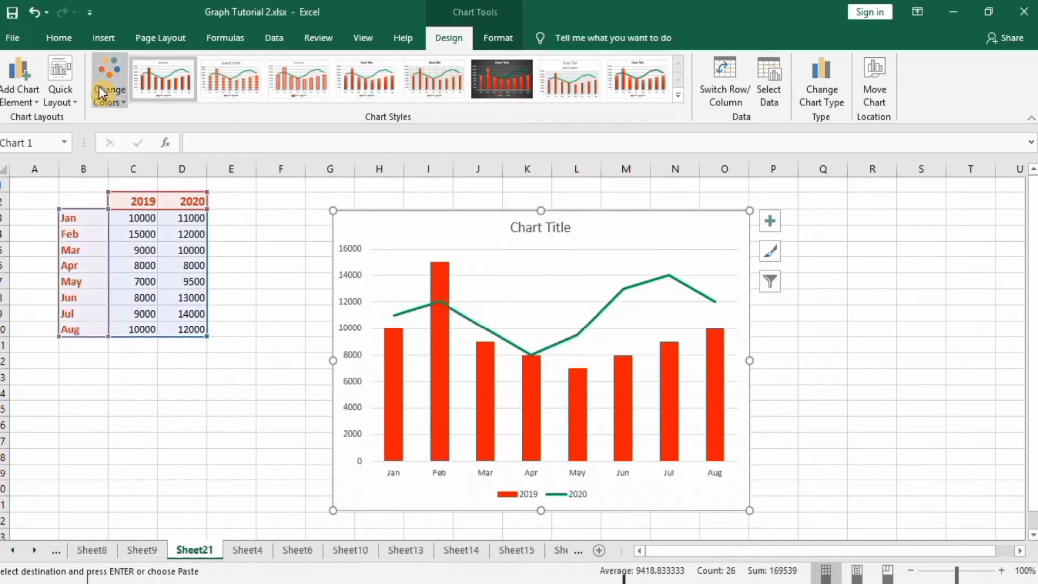
pyautogui.moveTo(59, 79)
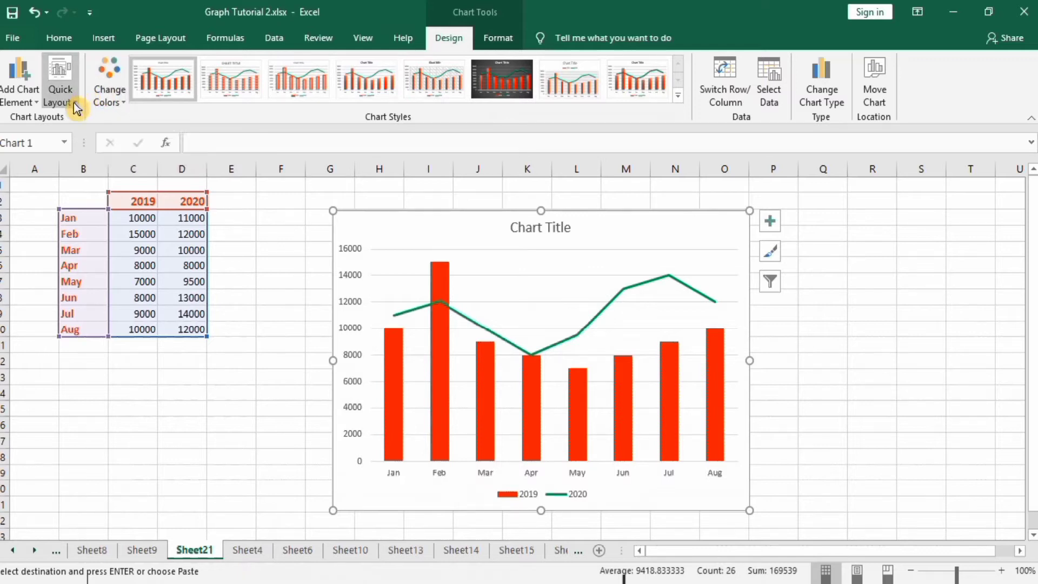
pyautogui.click(59, 79)
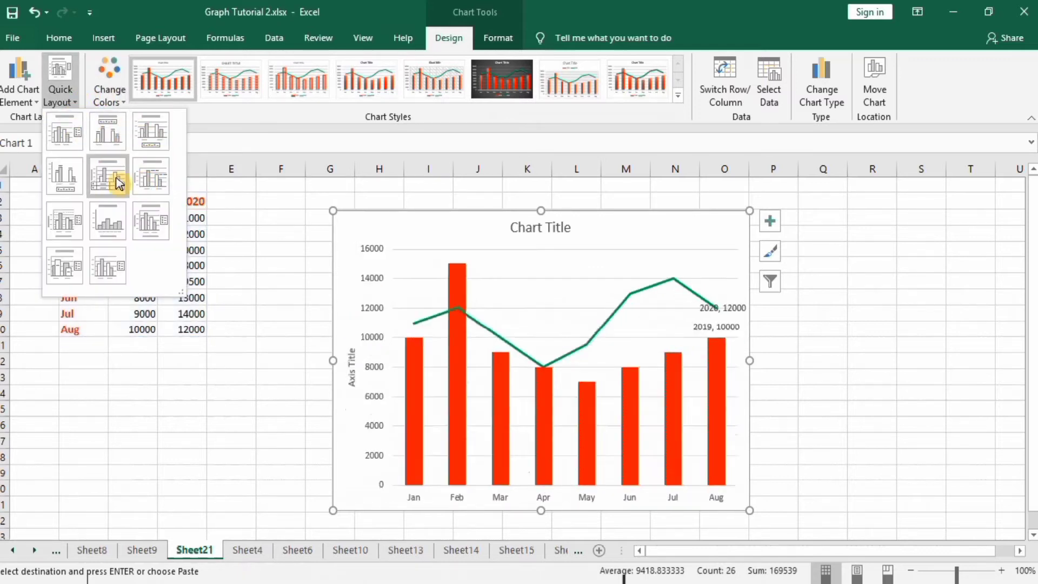
pyautogui.click(108, 176)
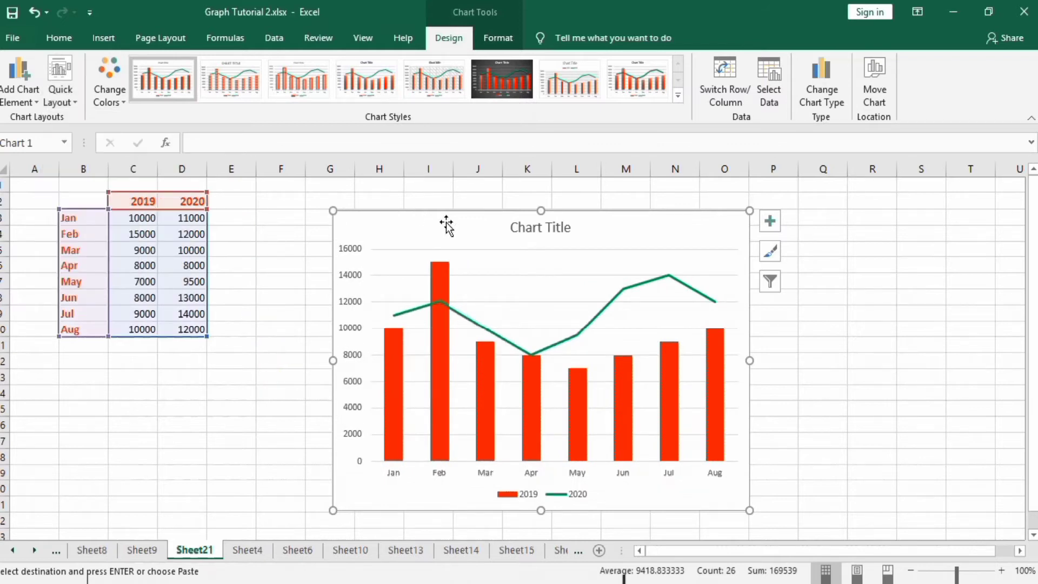
# - Replace the chart's placeholder title with 'Sales in Different Months'
pyautogui.click(541, 227)
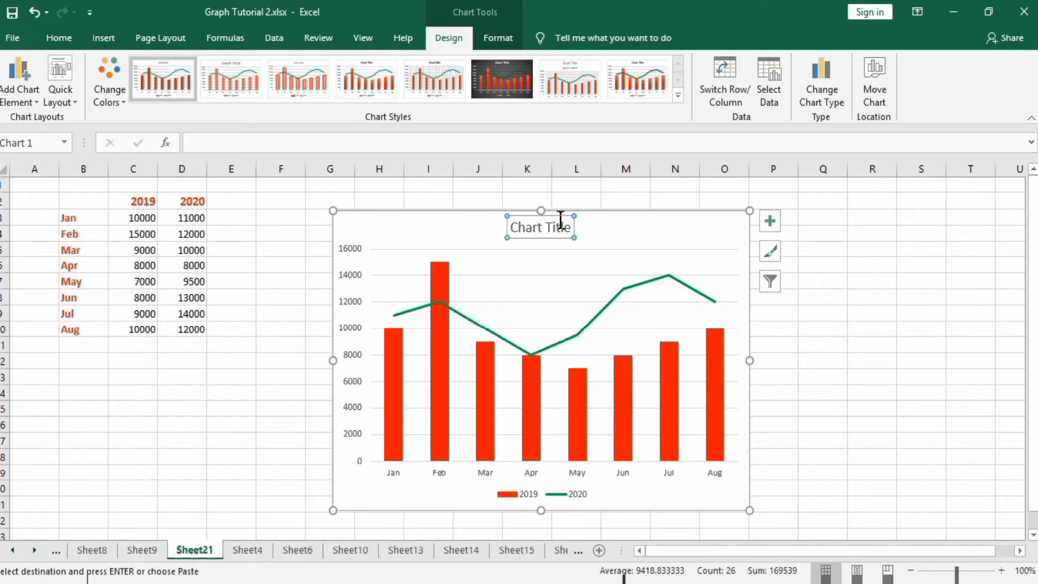
pyautogui.moveTo(232, 146)
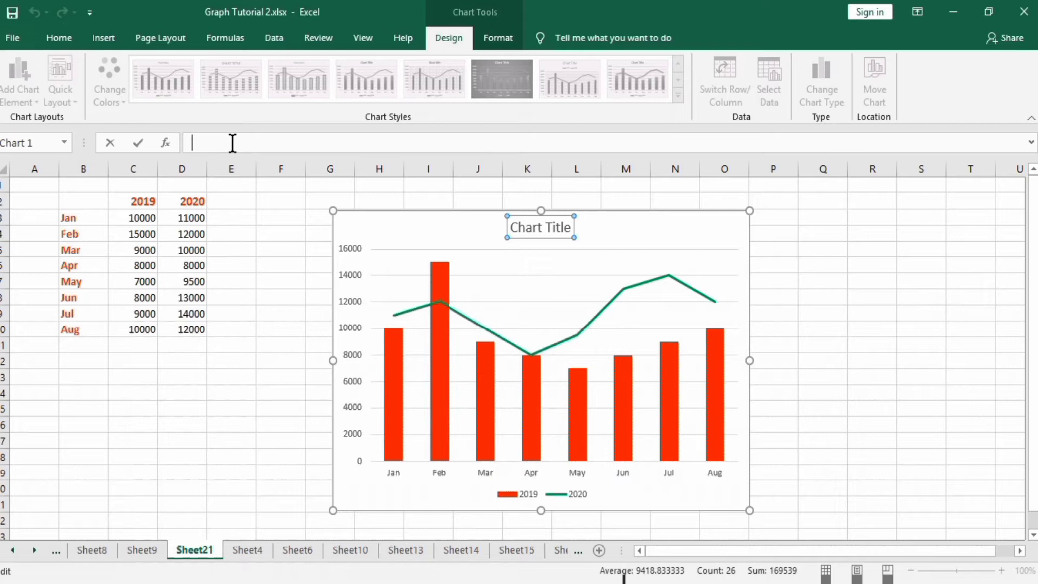
pyautogui.write('Sales in')
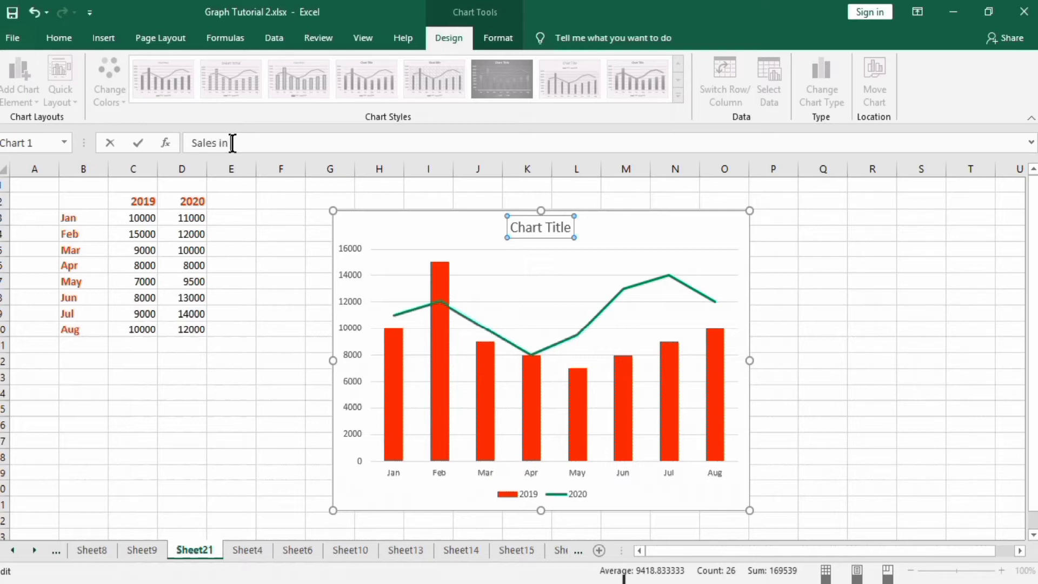
pyautogui.write('different month')
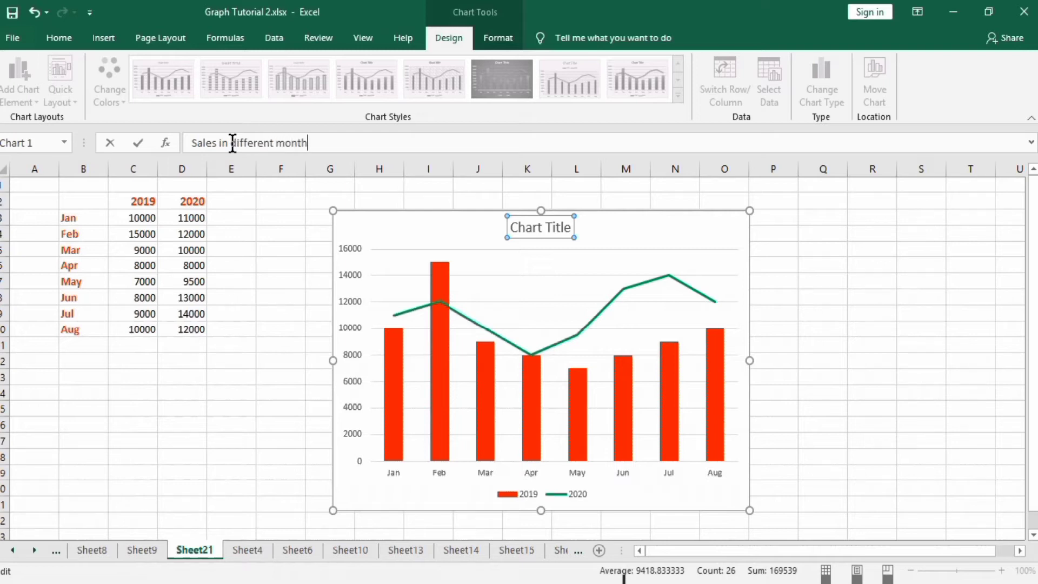
pyautogui.write('s')
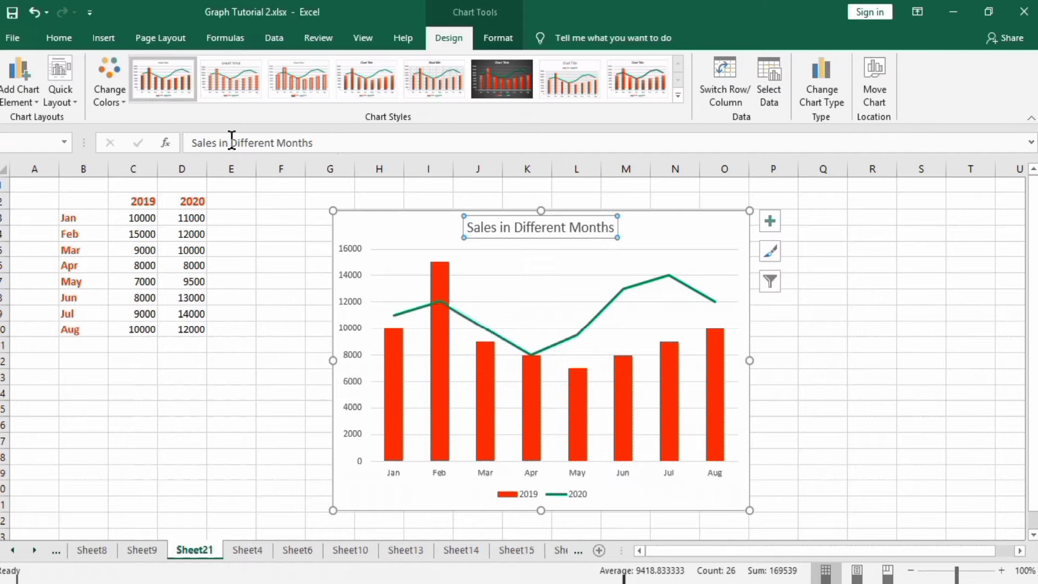
# - Make the chart title bold and enlarge it to 18 point
pyautogui.click(59, 38)
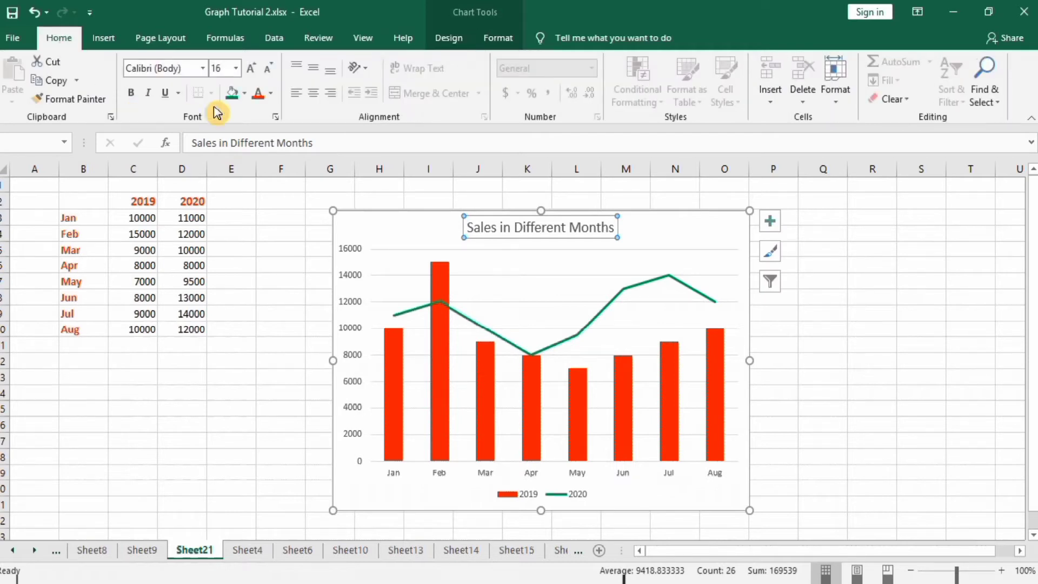
pyautogui.click(270, 93)
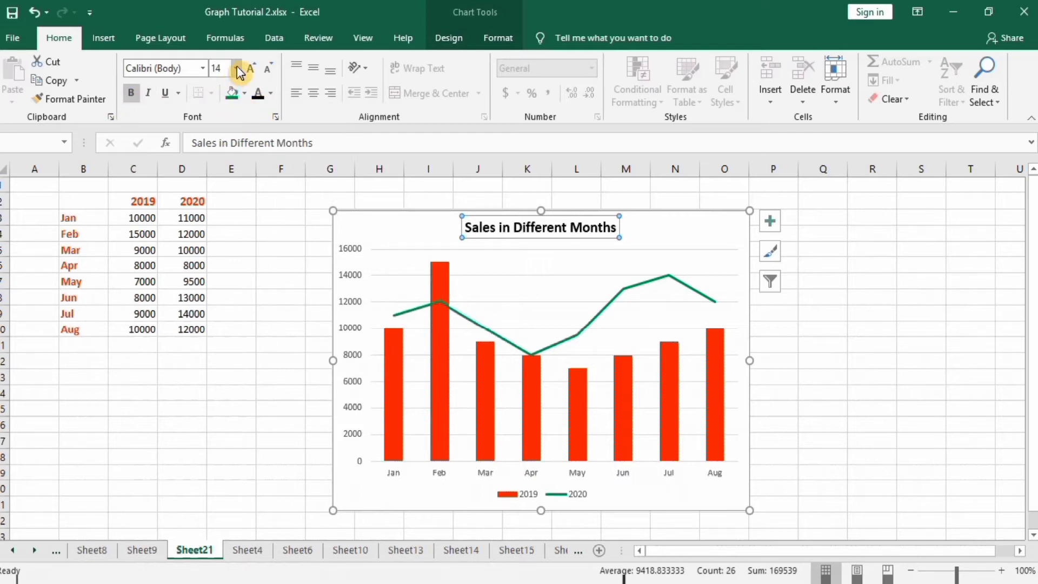
pyautogui.click(235, 68)
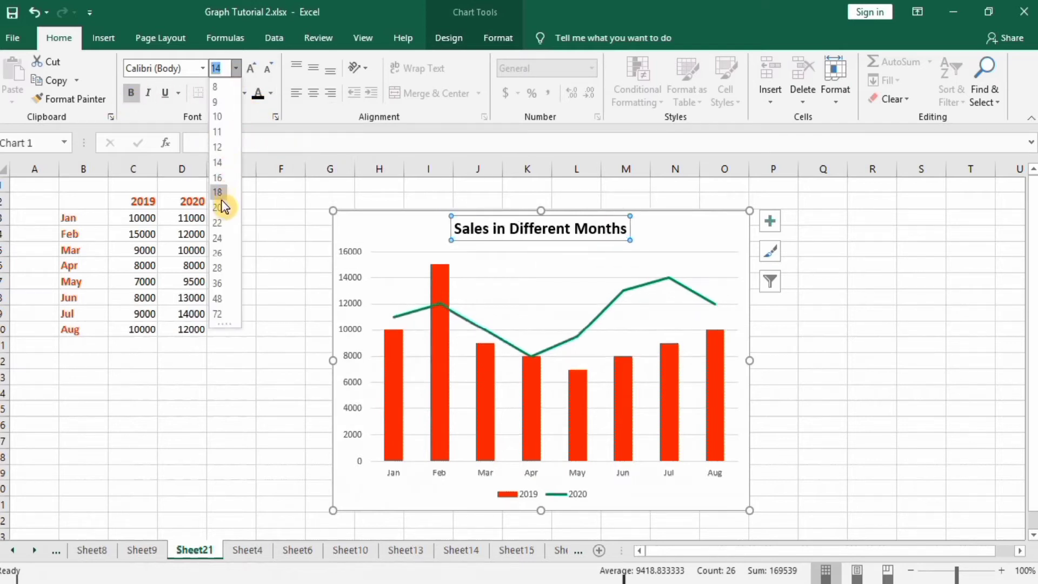
pyautogui.click(217, 193)
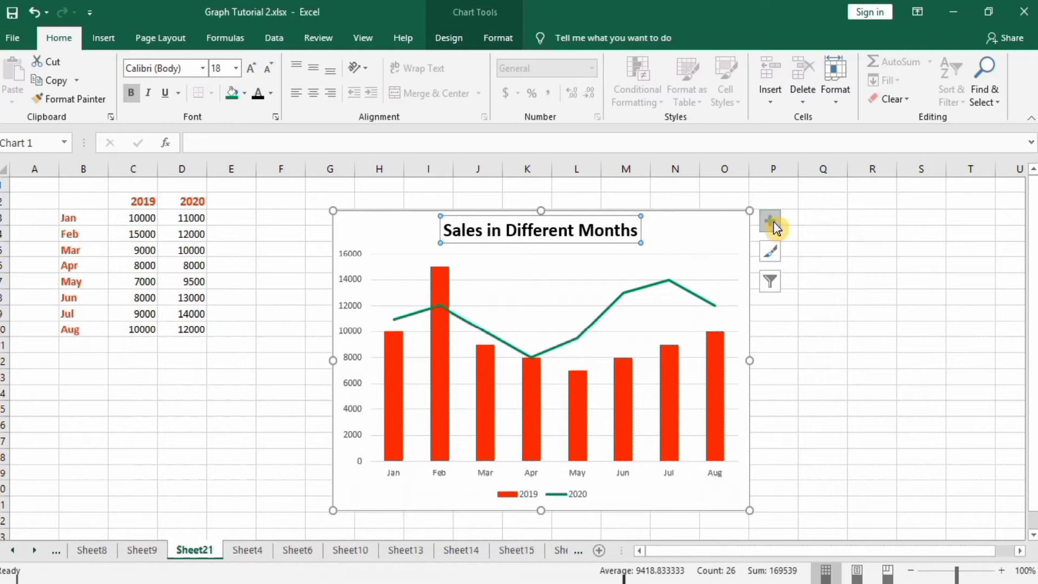
# - Add axis titles from Chart Elements, toggling gridlines and trying then removing a data table
pyautogui.click(769, 220)
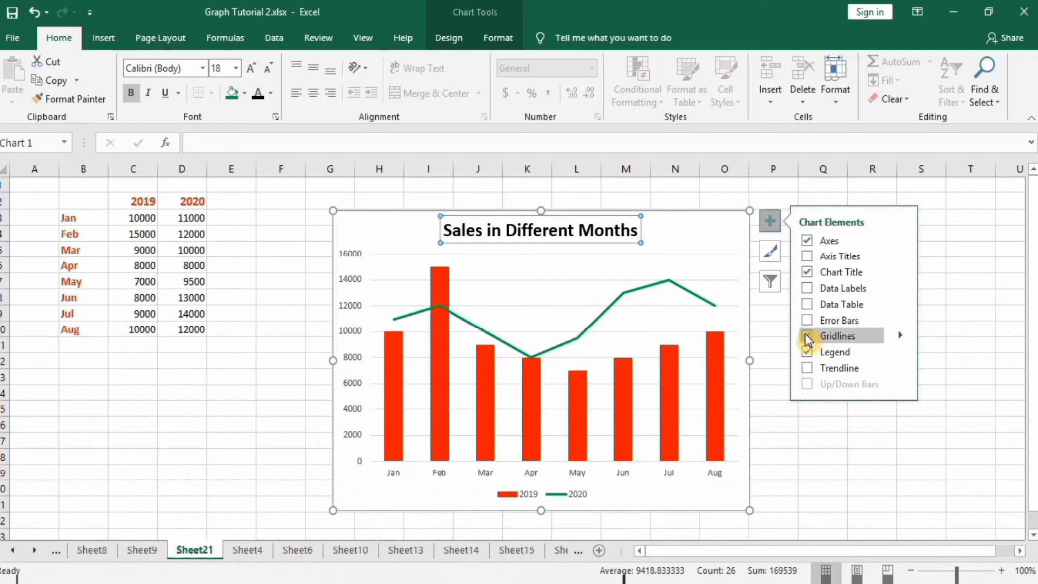
pyautogui.click(807, 335)
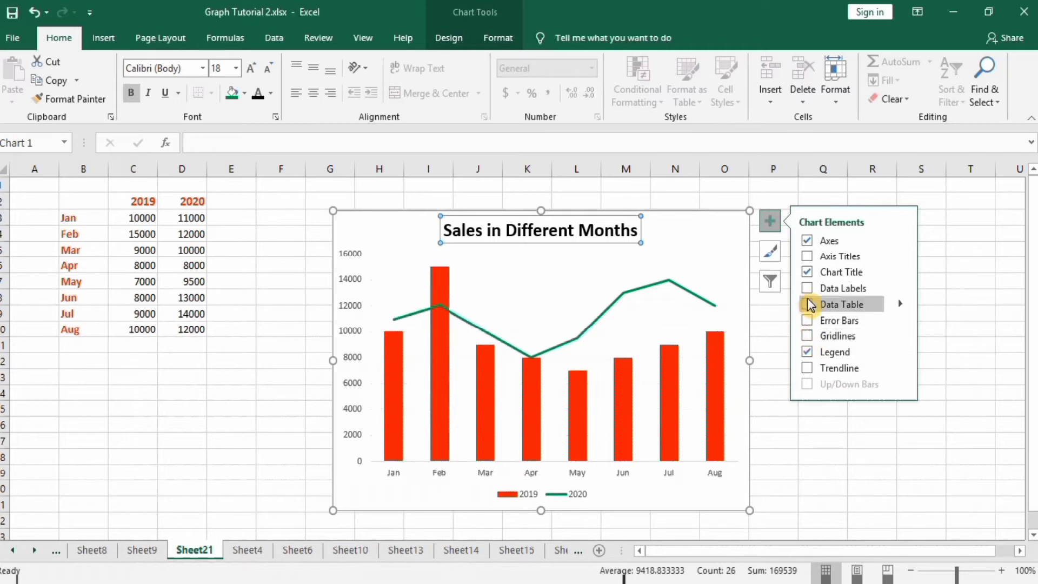
pyautogui.click(807, 256)
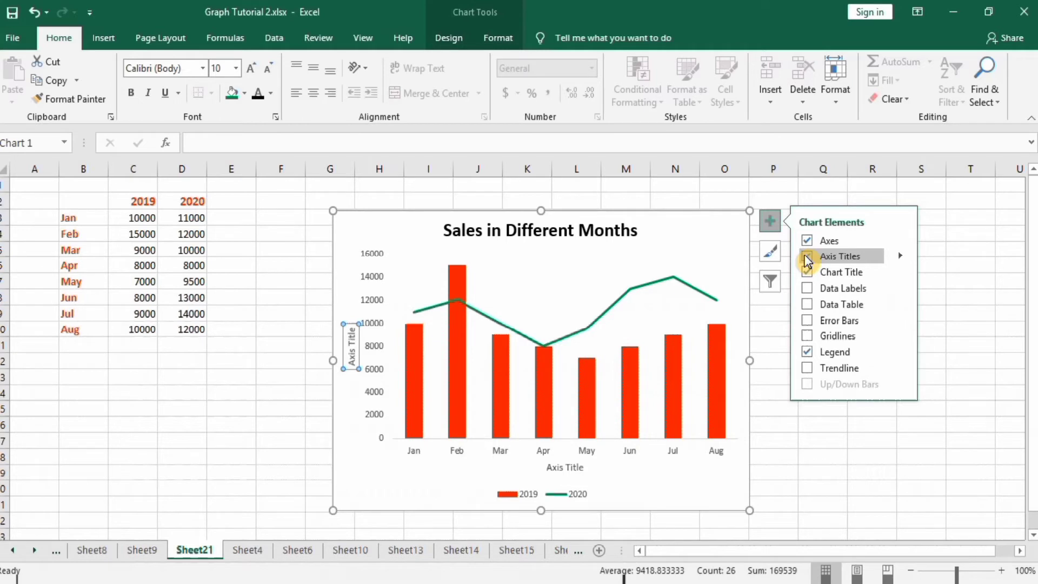
pyautogui.click(808, 304)
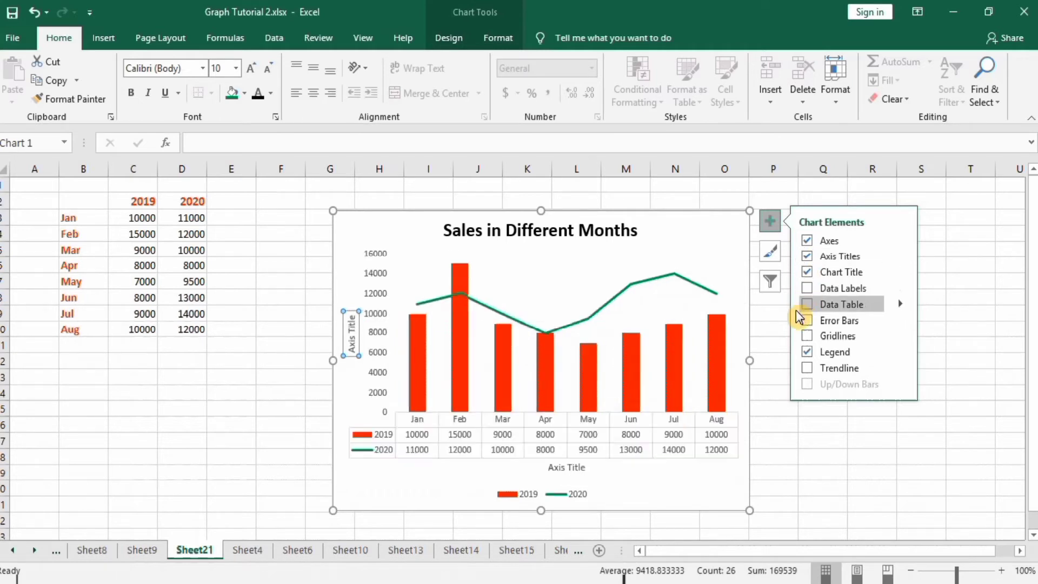
pyautogui.click(807, 304)
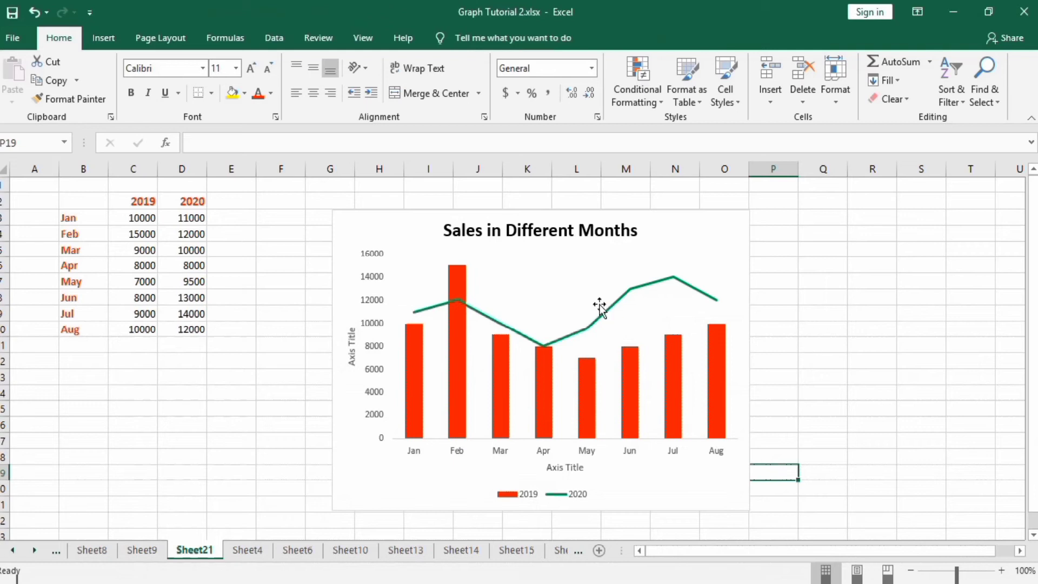
pyautogui.moveTo(378, 264)
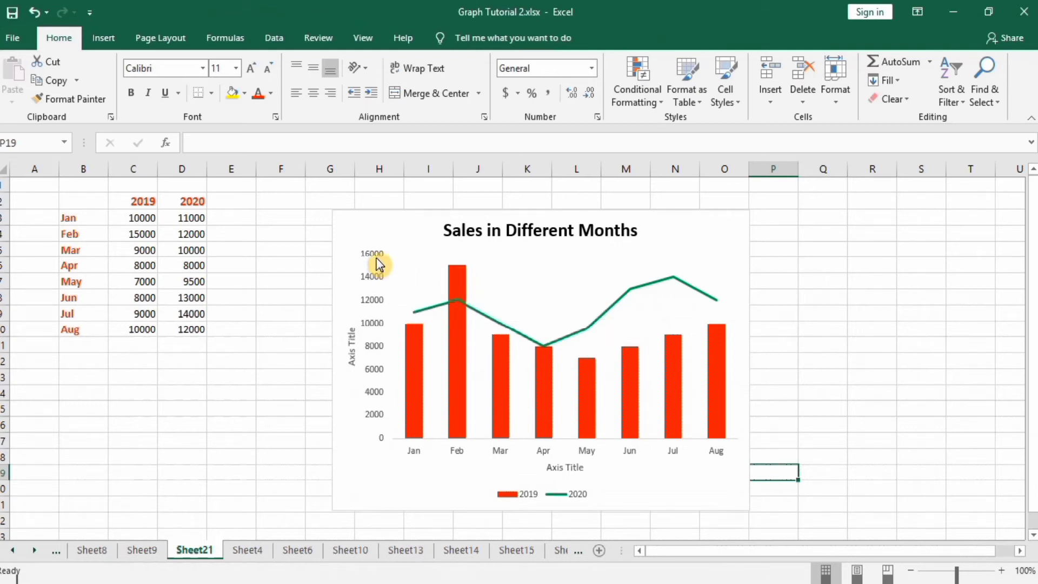
# - Select the vertical axis title and begin renaming it
pyautogui.click(380, 265)
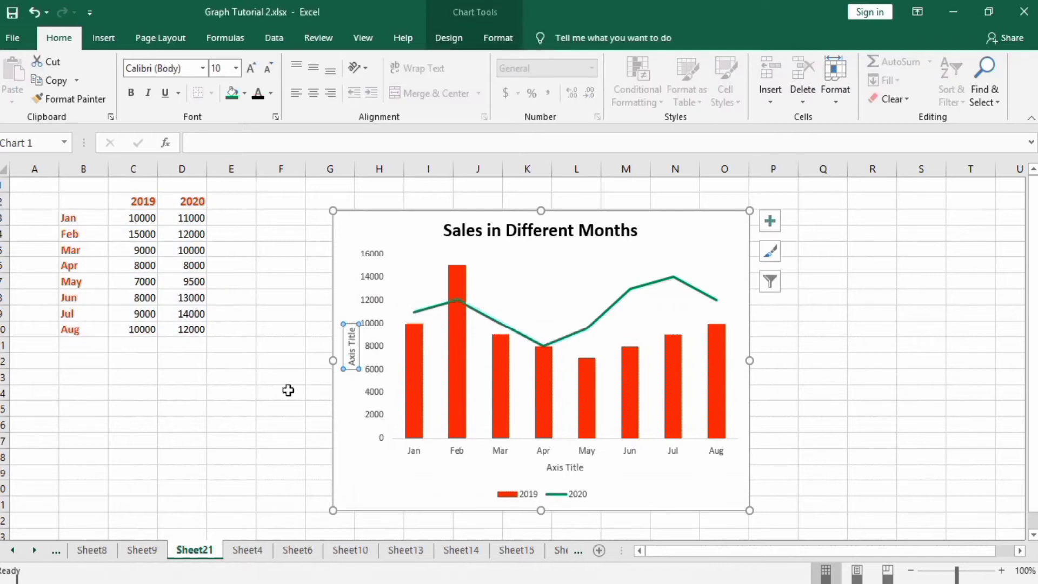
pyautogui.write('S')
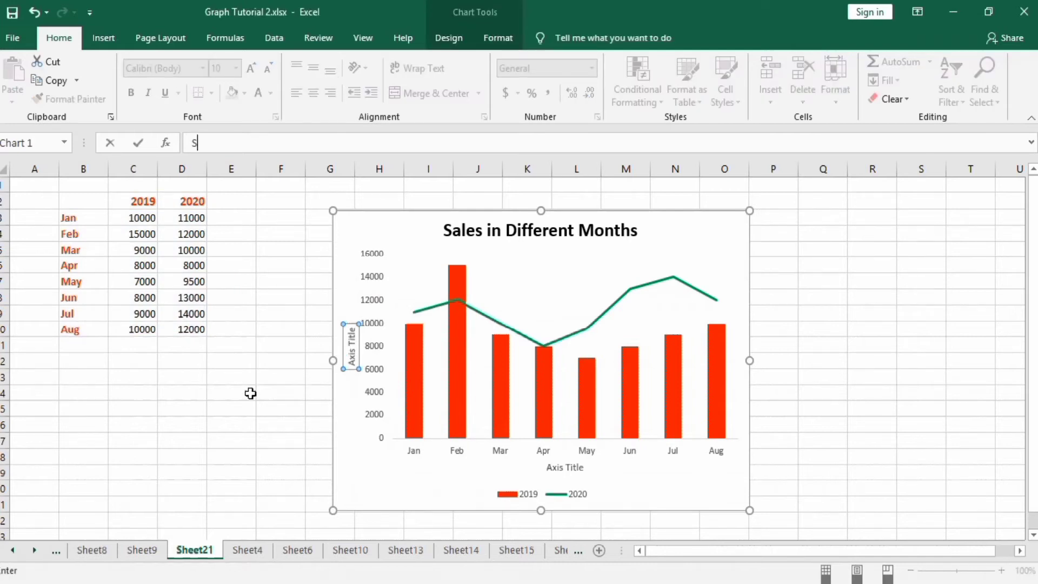
# - Title the vertical axis 'Sale in Rupees'
pyautogui.write('ale in')
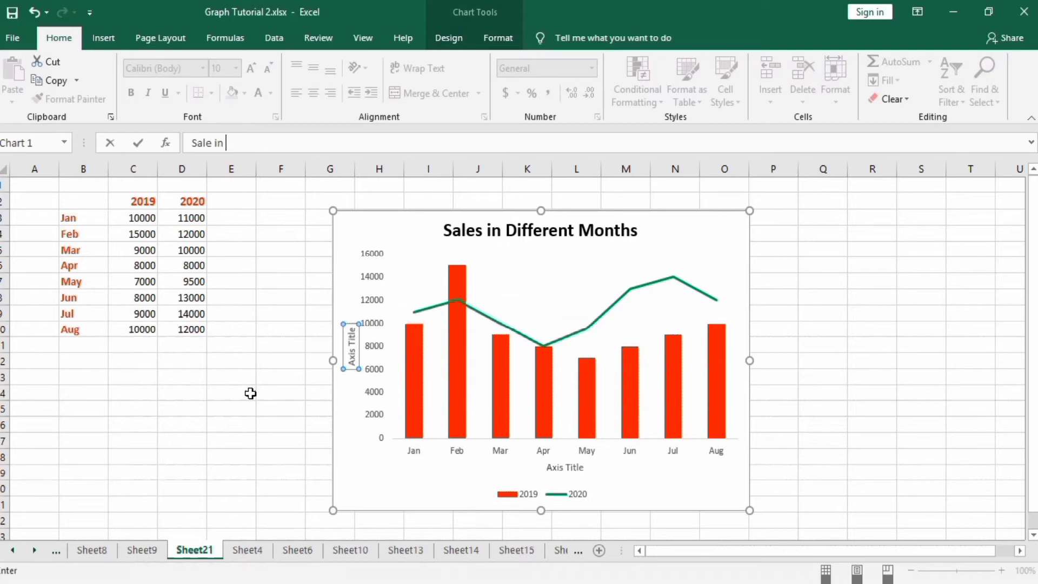
pyautogui.write('m')
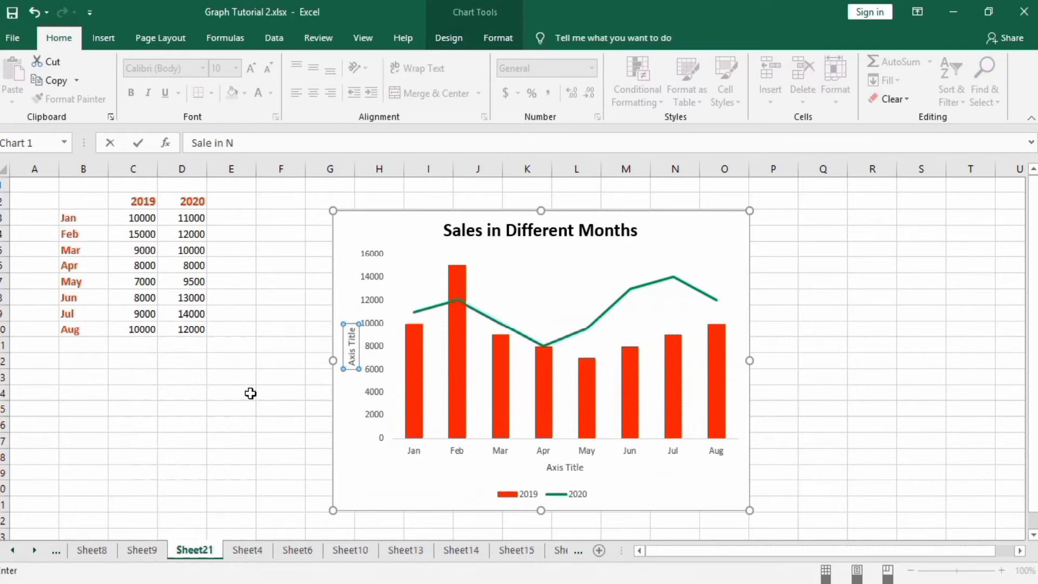
pyautogui.write('R')
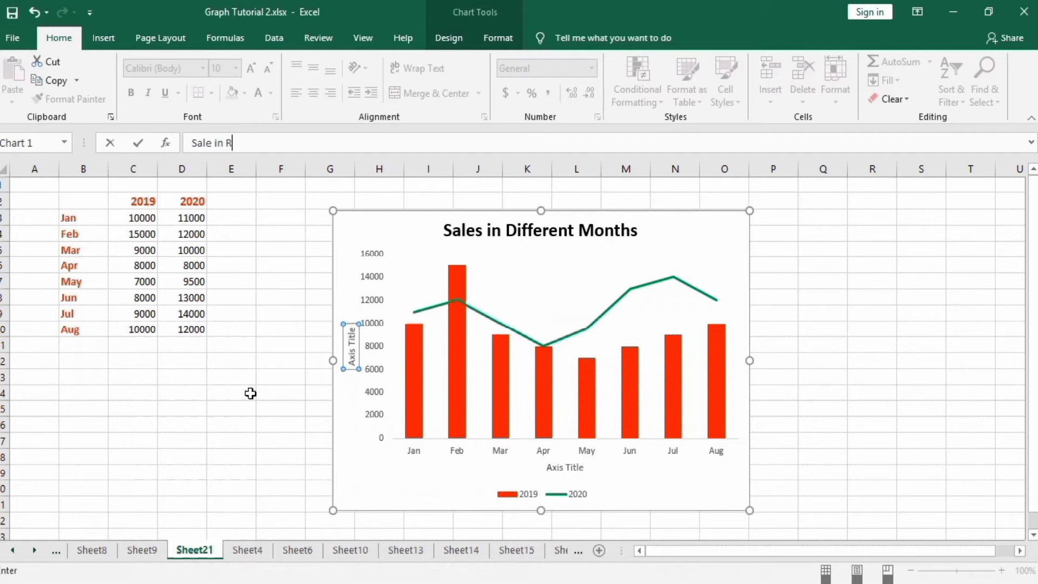
pyautogui.write('upees')
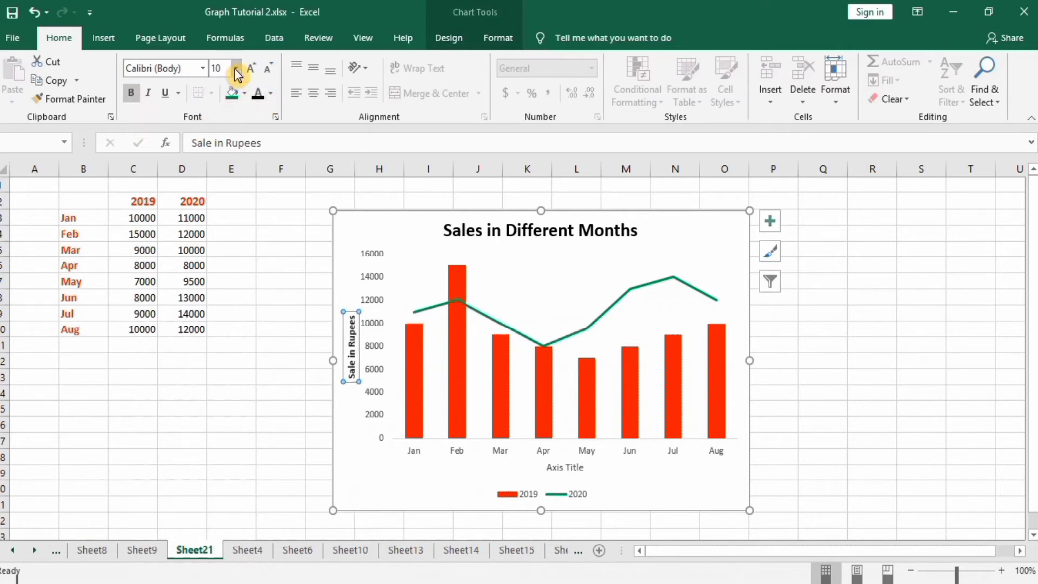
# - Title the horizontal axis 'Month' and enlarge its font
pyautogui.click(237, 63)
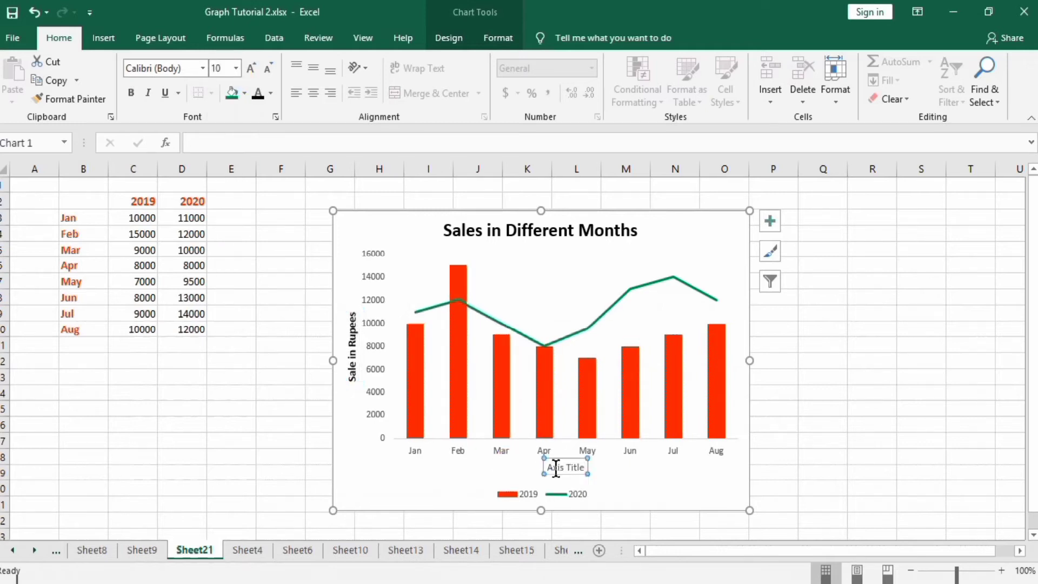
pyautogui.write('Mo')
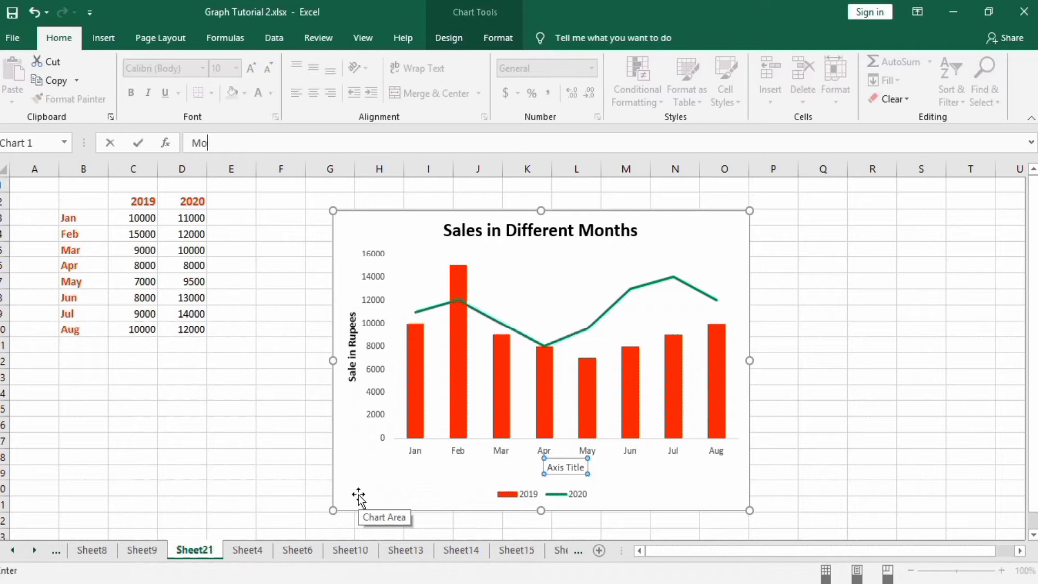
pyautogui.write('Month')
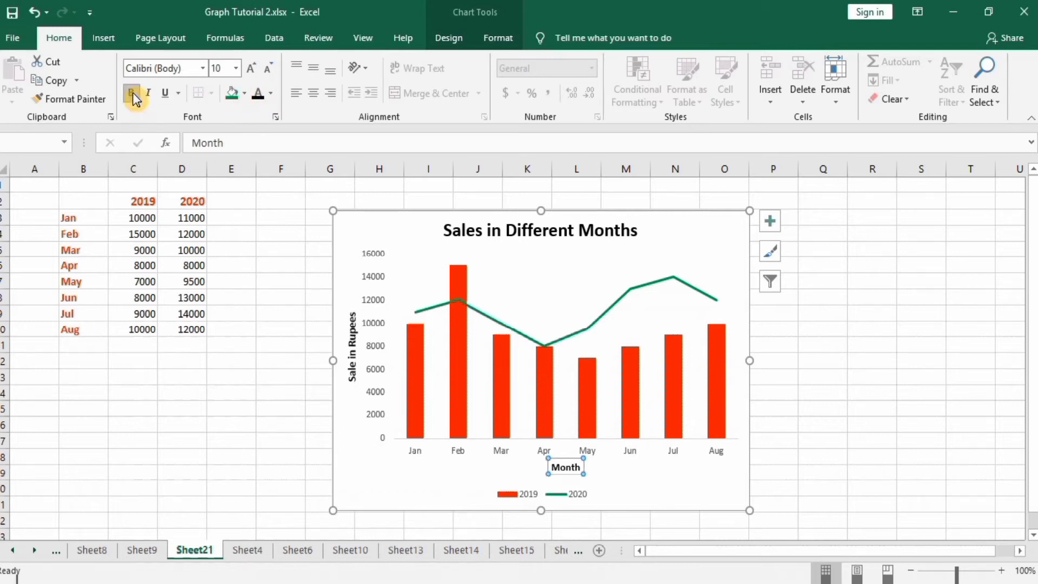
pyautogui.click(235, 67)
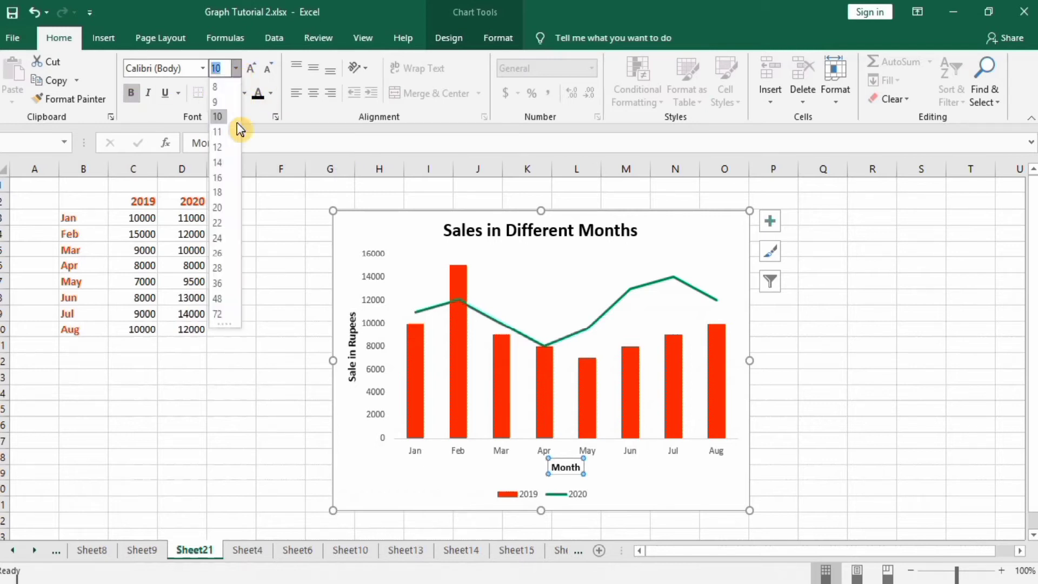
pyautogui.click(217, 146)
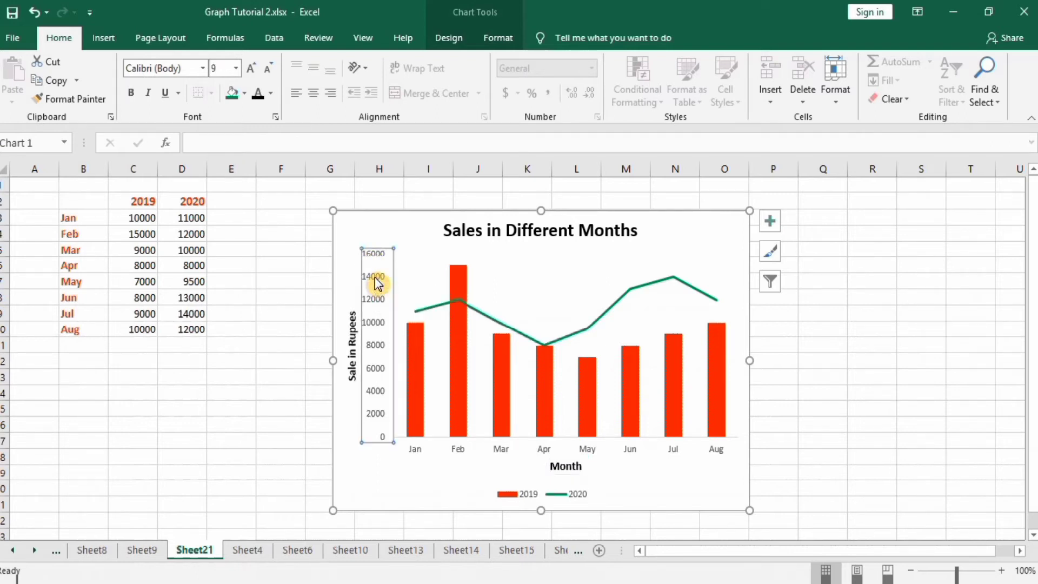
# - Set the vertical axis numbers to 11 point bold
pyautogui.click(234, 68)
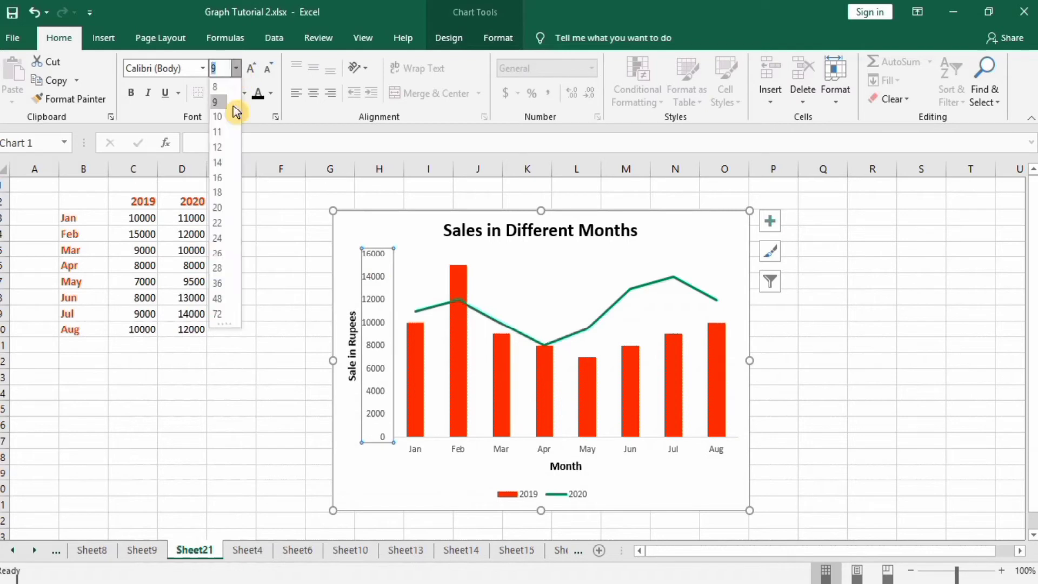
pyautogui.click(217, 131)
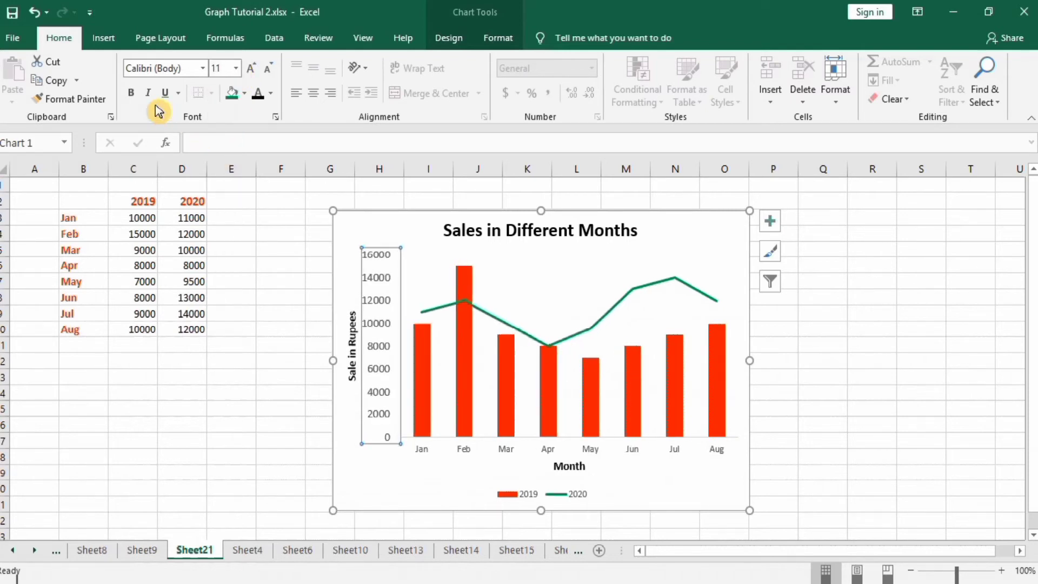
pyautogui.click(131, 93)
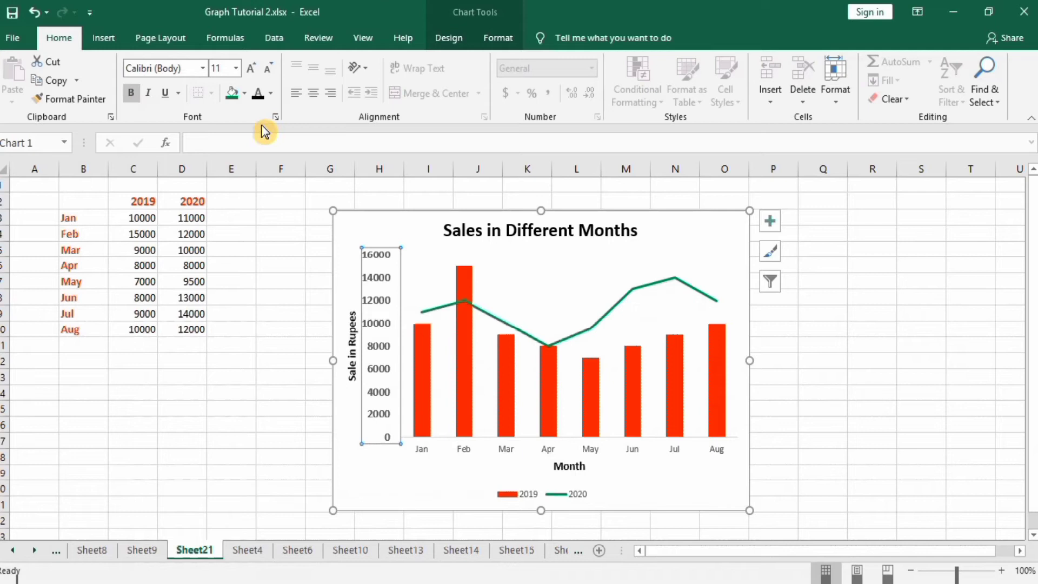
pyautogui.moveTo(380, 298)
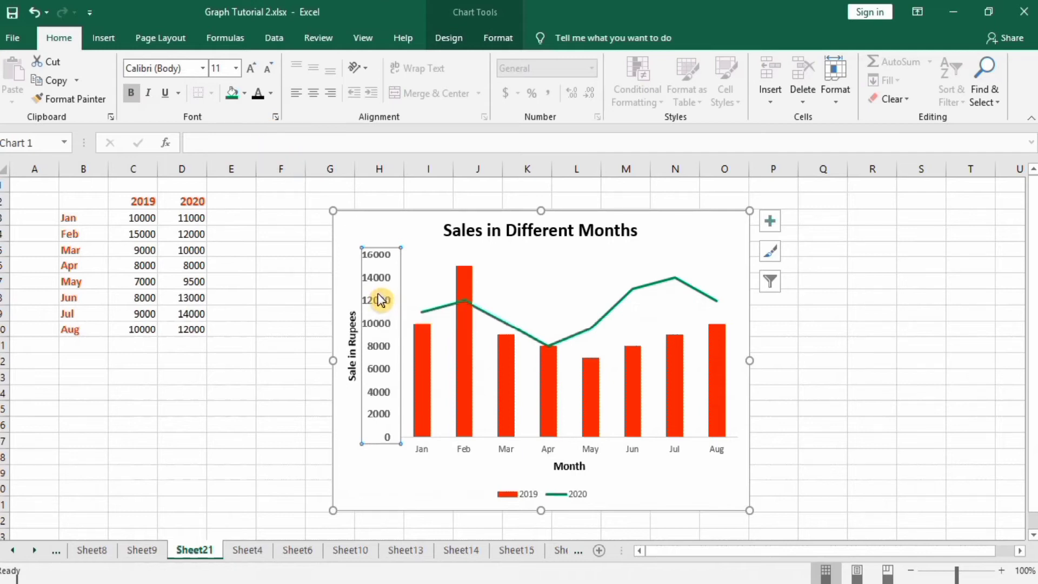
# - In Format Axis, set the vertical axis minimum bound to 2000
pyautogui.rightClick(381, 300)
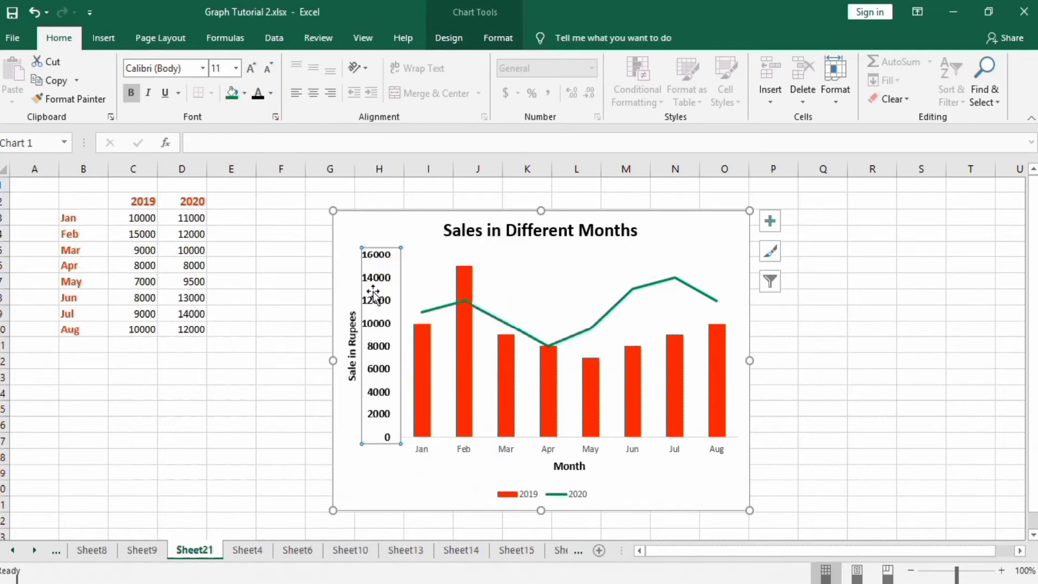
pyautogui.rightClick(377, 294)
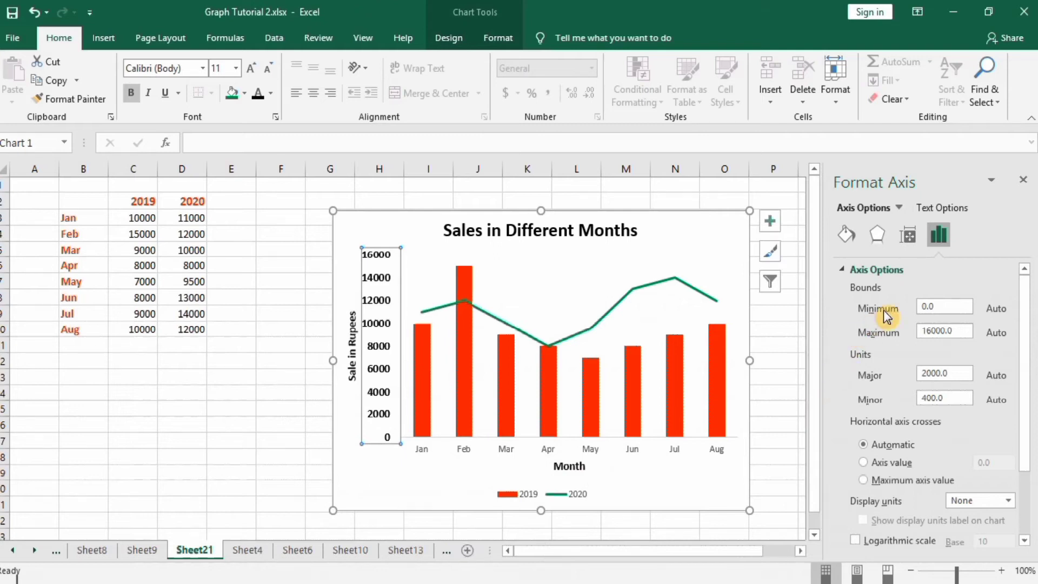
pyautogui.moveTo(914, 338)
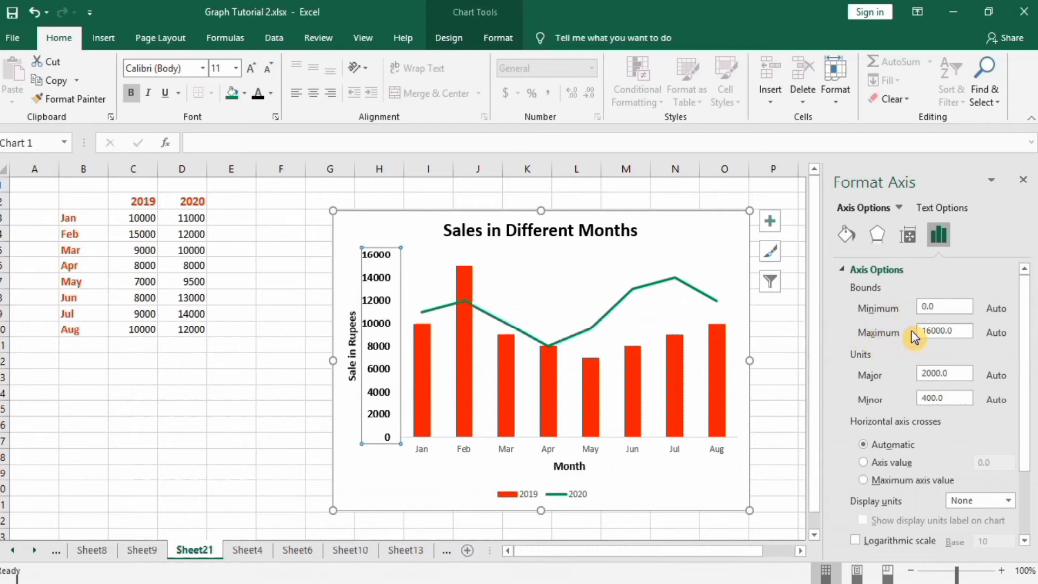
pyautogui.moveTo(908, 311)
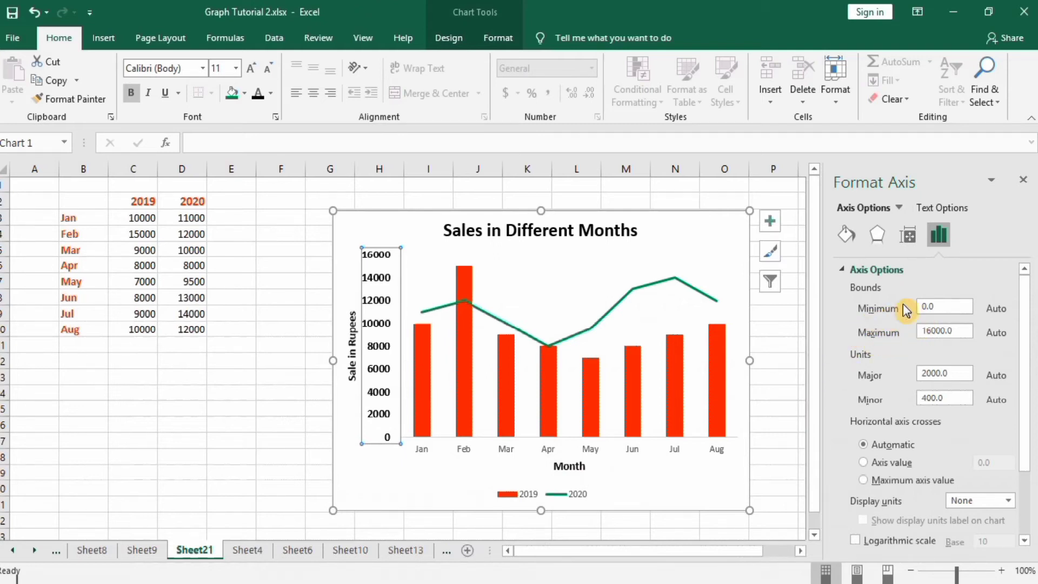
pyautogui.click(944, 307)
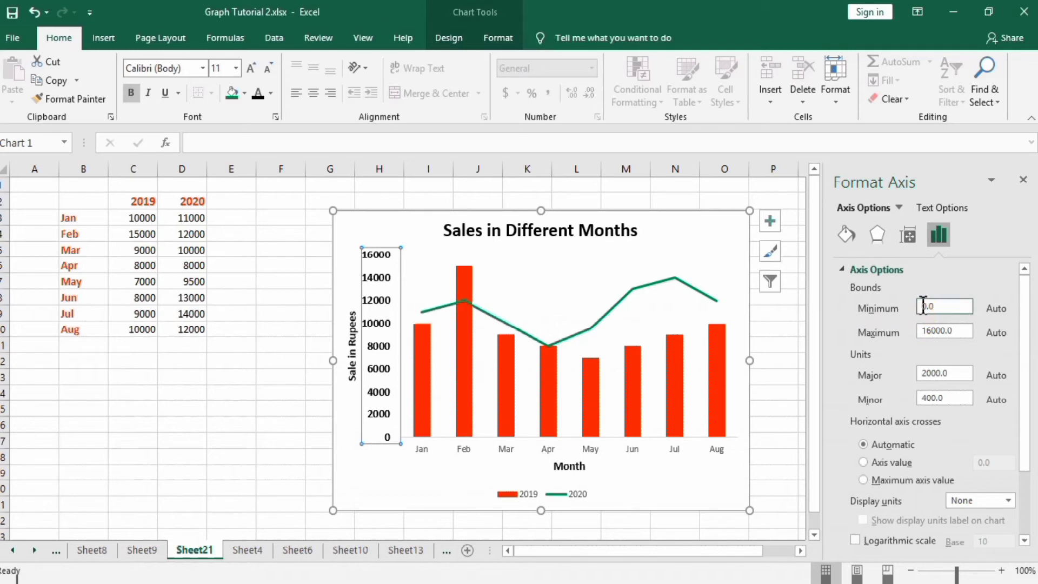
pyautogui.write('2000.0')
pyautogui.click(946, 398)
pyautogui.write('500')
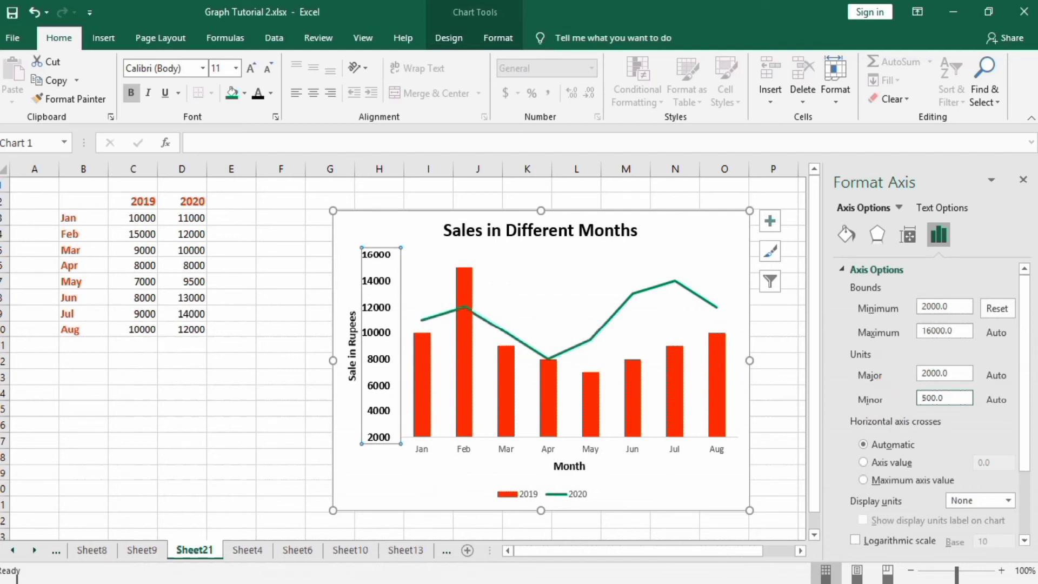
pyautogui.moveTo(379, 442)
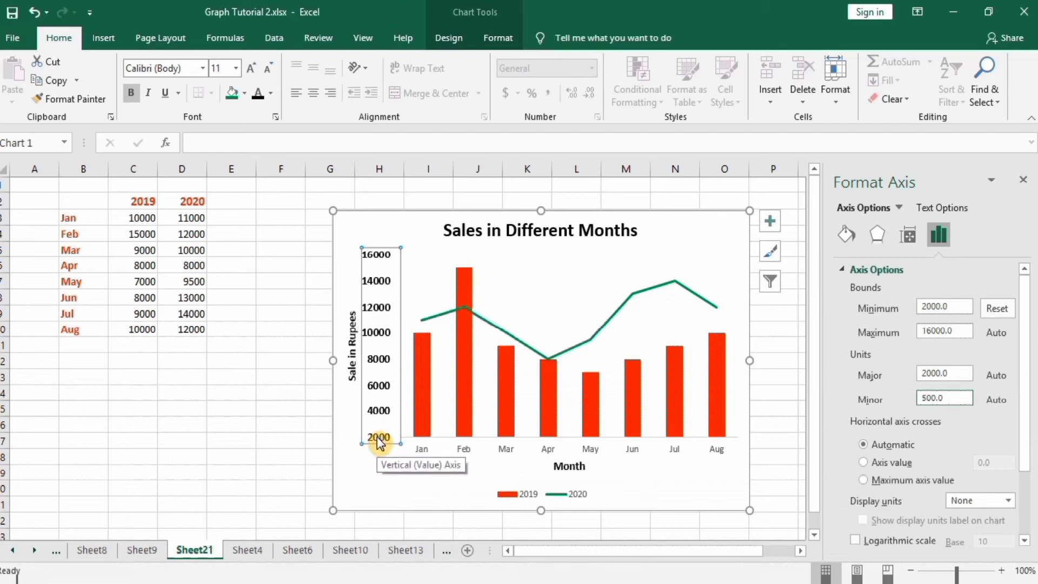
pyautogui.moveTo(392, 267)
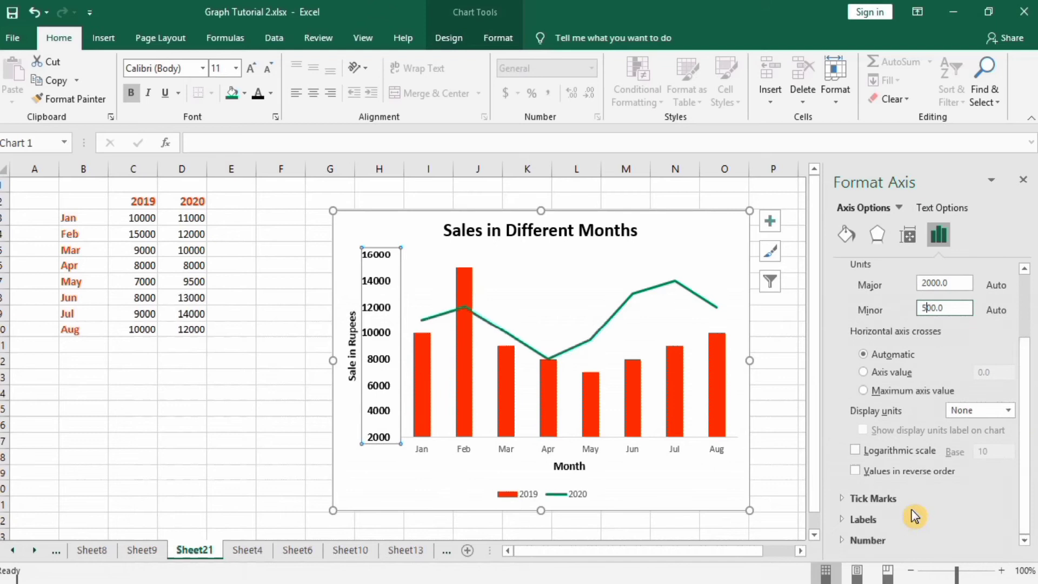
# - Set both major and minor tick marks of the vertical axis to Outside
pyautogui.click(873, 499)
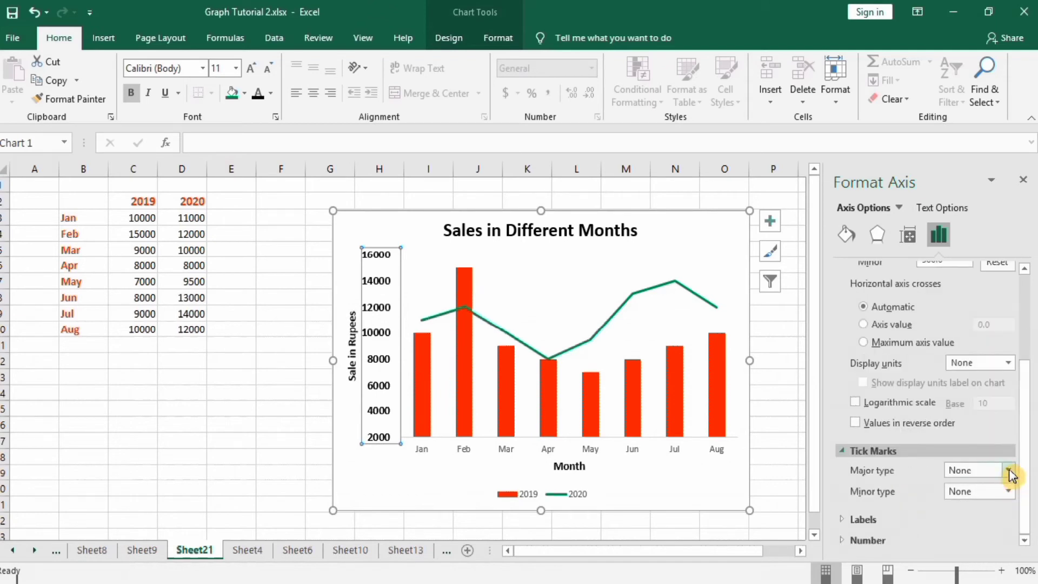
pyautogui.click(978, 470)
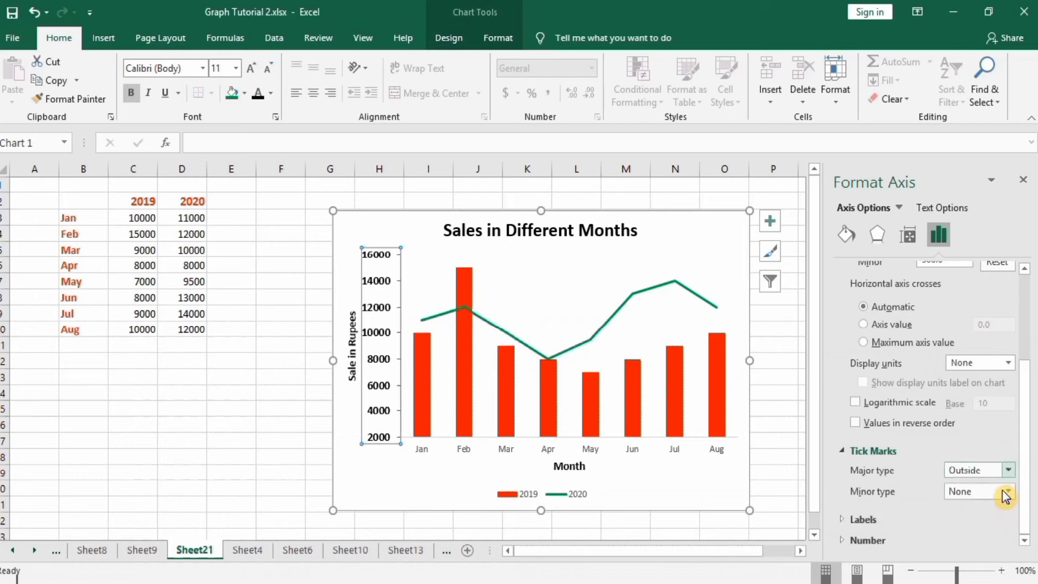
pyautogui.click(1008, 491)
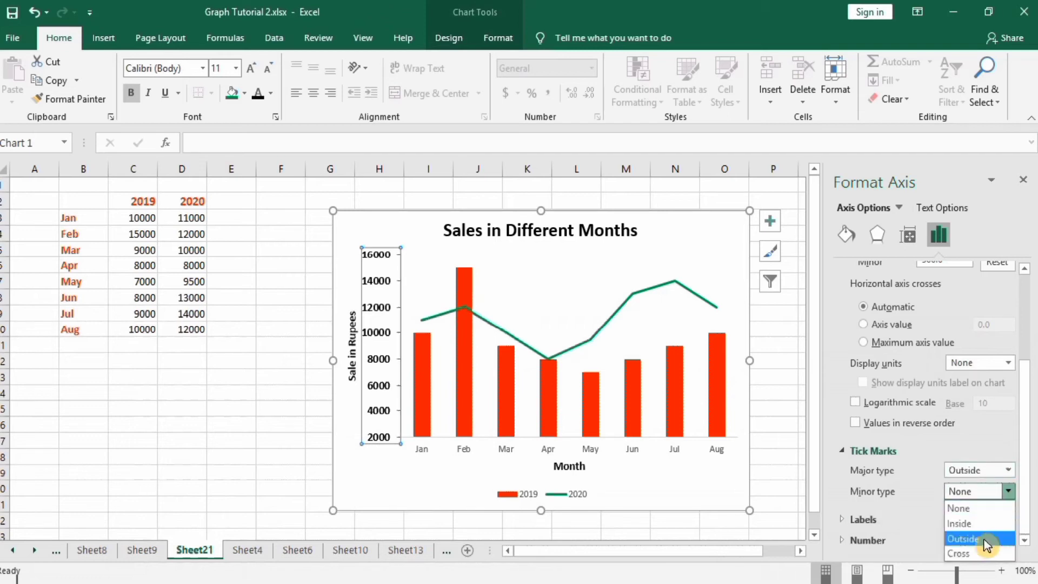
pyautogui.click(963, 538)
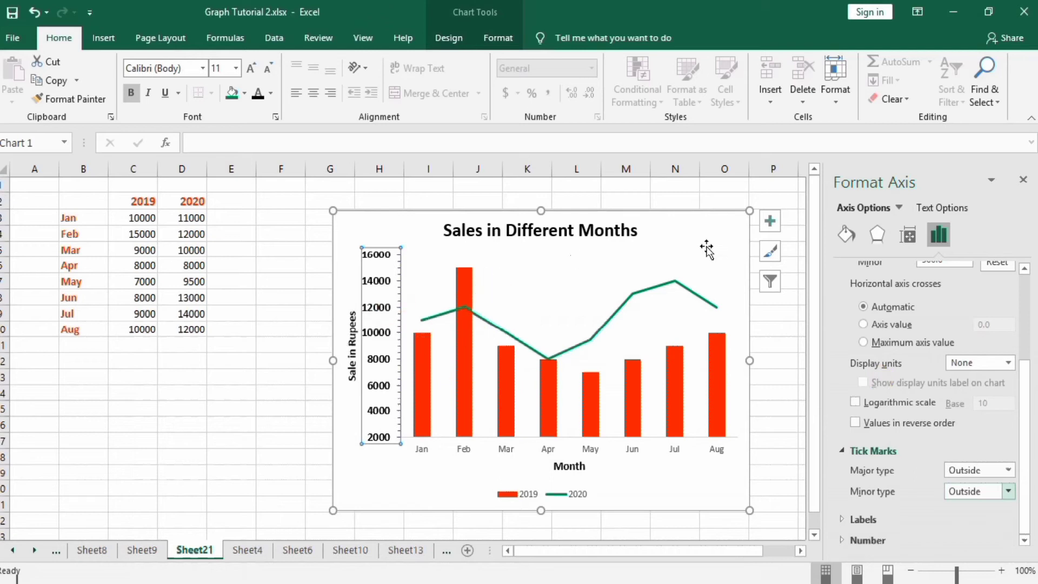
pyautogui.click(845, 234)
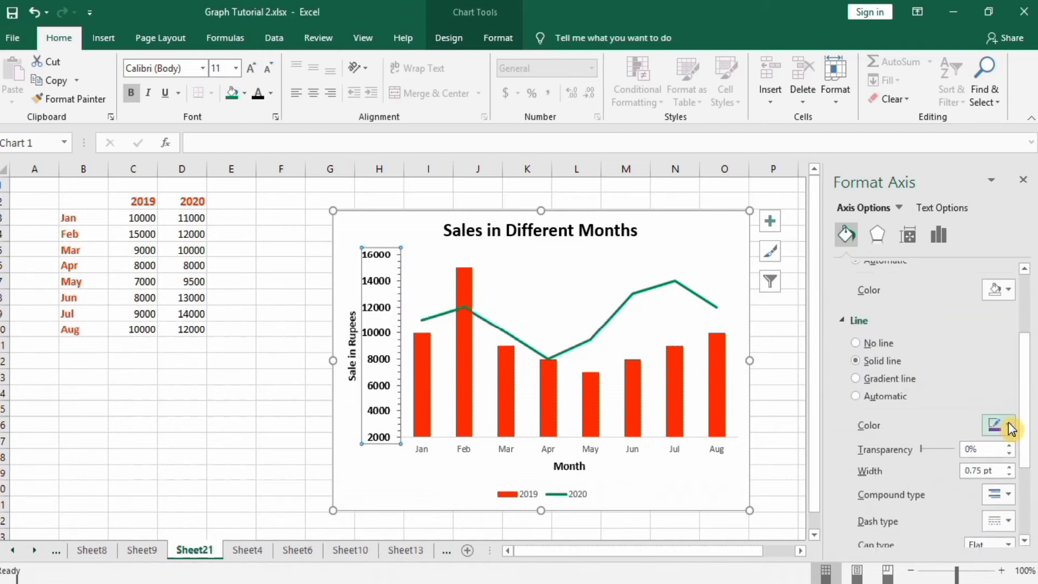
# - Make the vertical axis line solid black at 1.5 pt width
pyautogui.click(1007, 425)
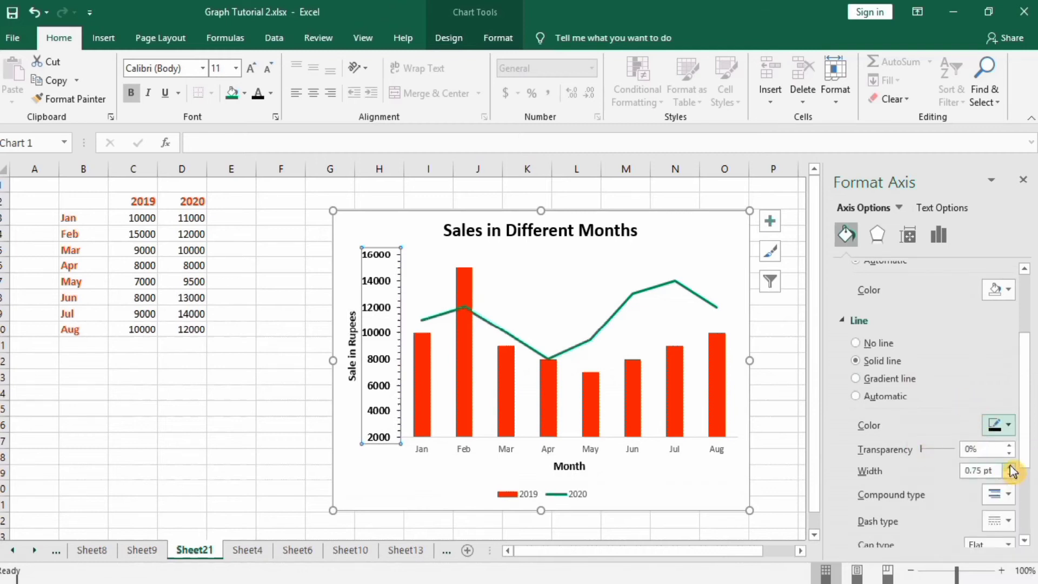
pyautogui.click(1009, 468)
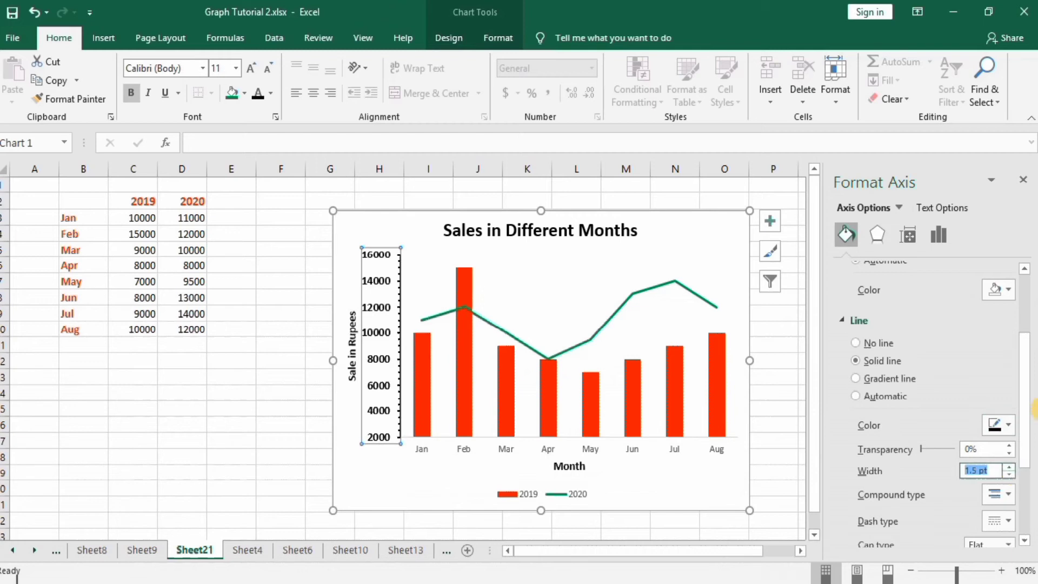
pyautogui.moveTo(784, 408)
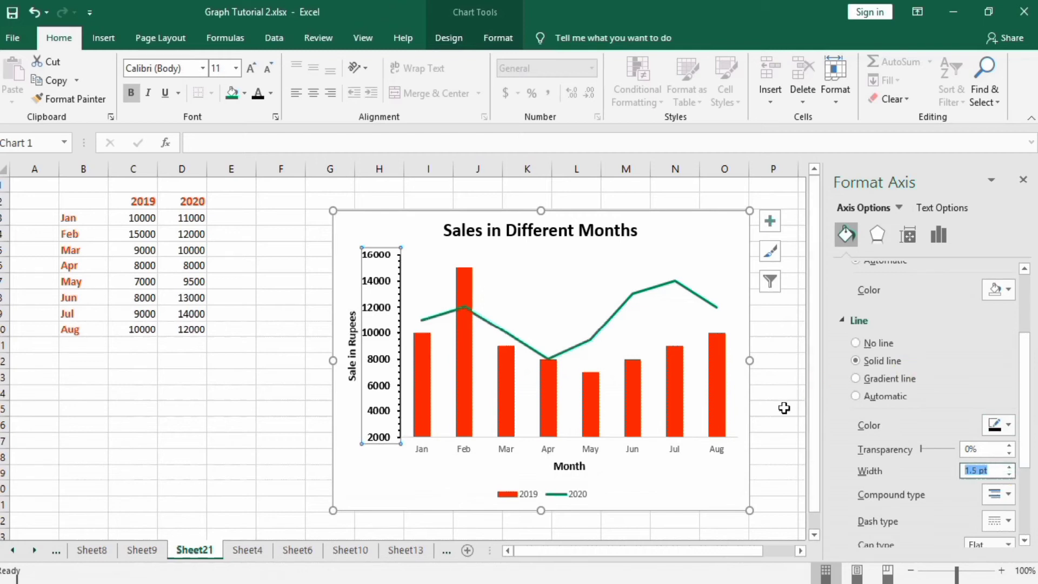
pyautogui.moveTo(939, 235)
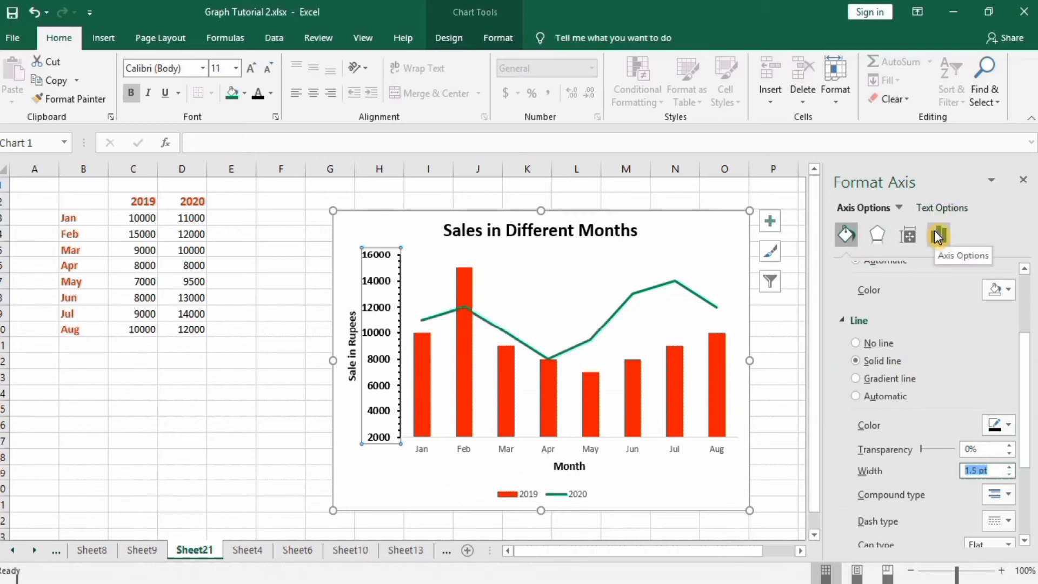
pyautogui.click(938, 235)
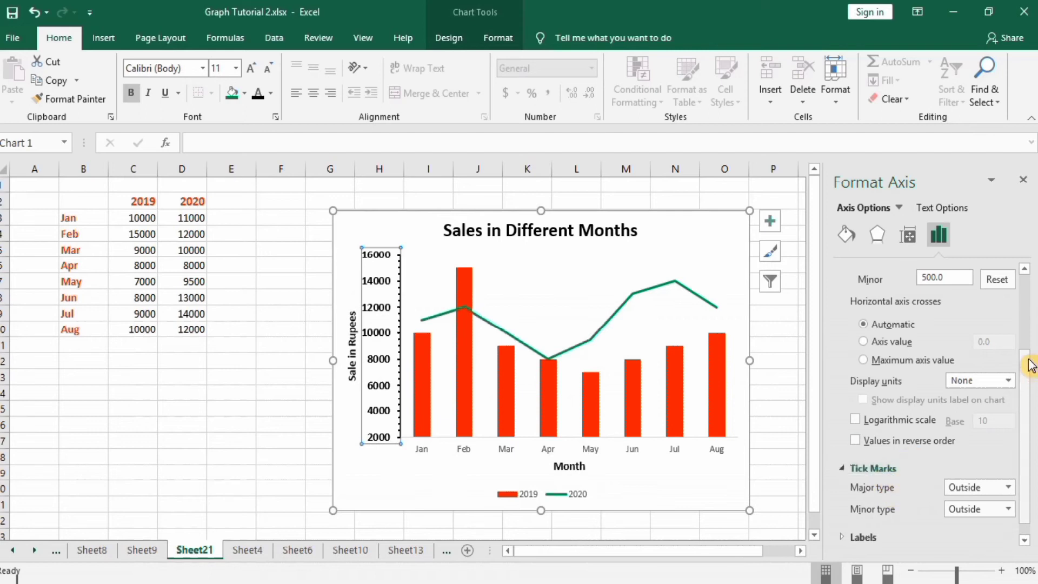
pyautogui.click(907, 234)
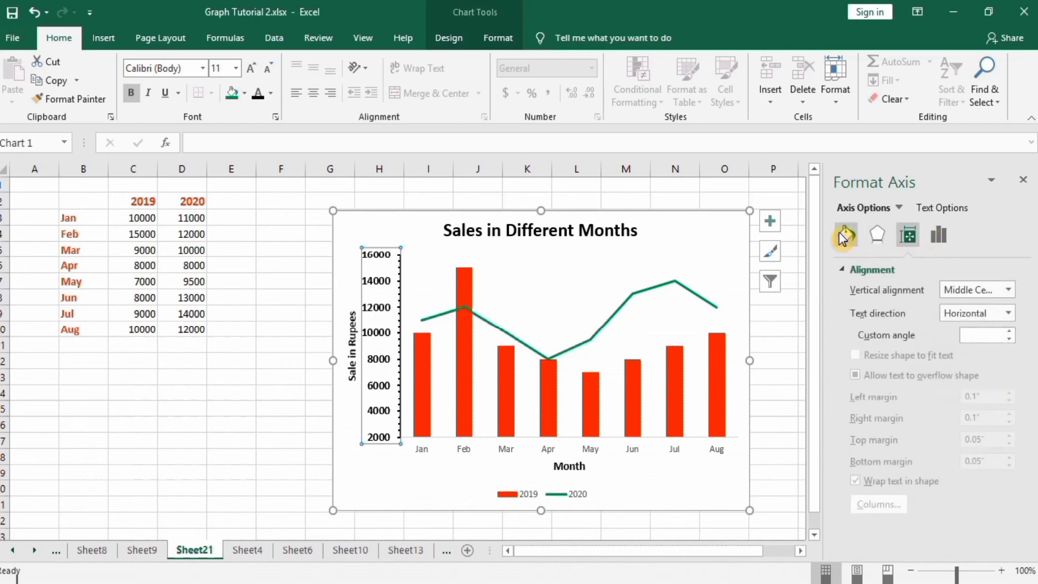
pyautogui.moveTo(908, 235)
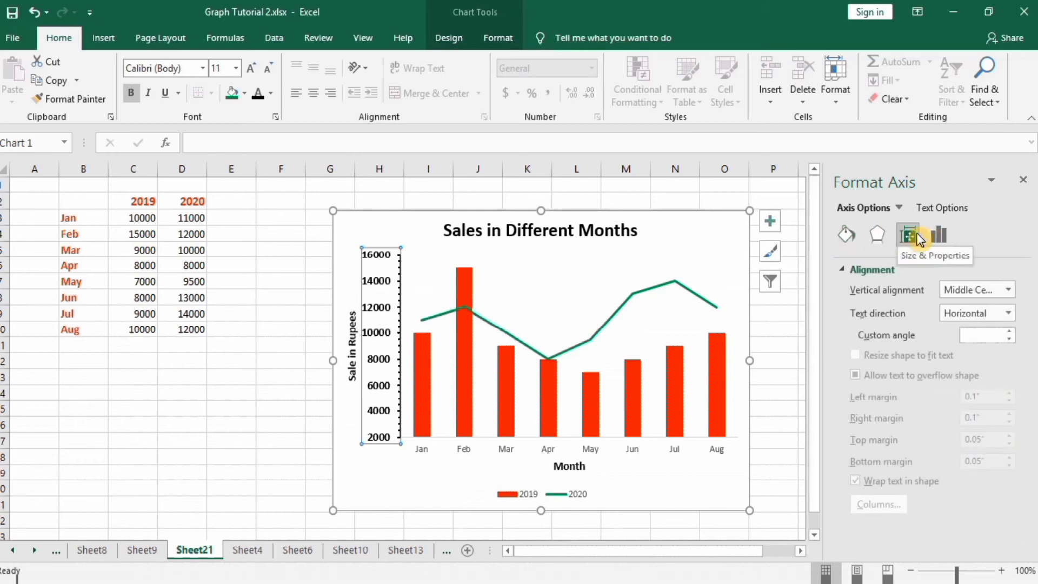
pyautogui.click(846, 234)
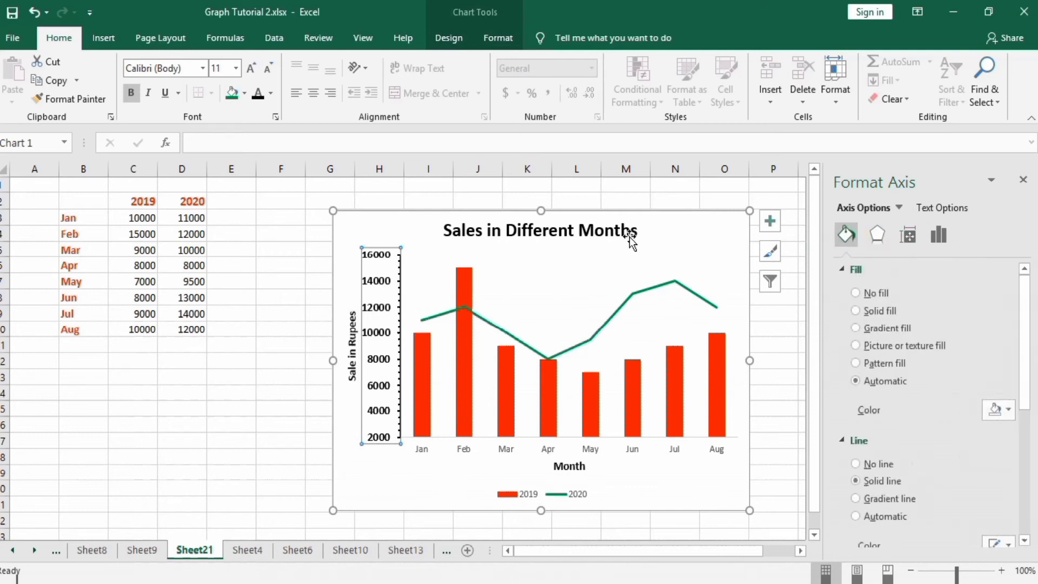
# - Make the horizontal axis month labels 11 point bold
pyautogui.click(430, 448)
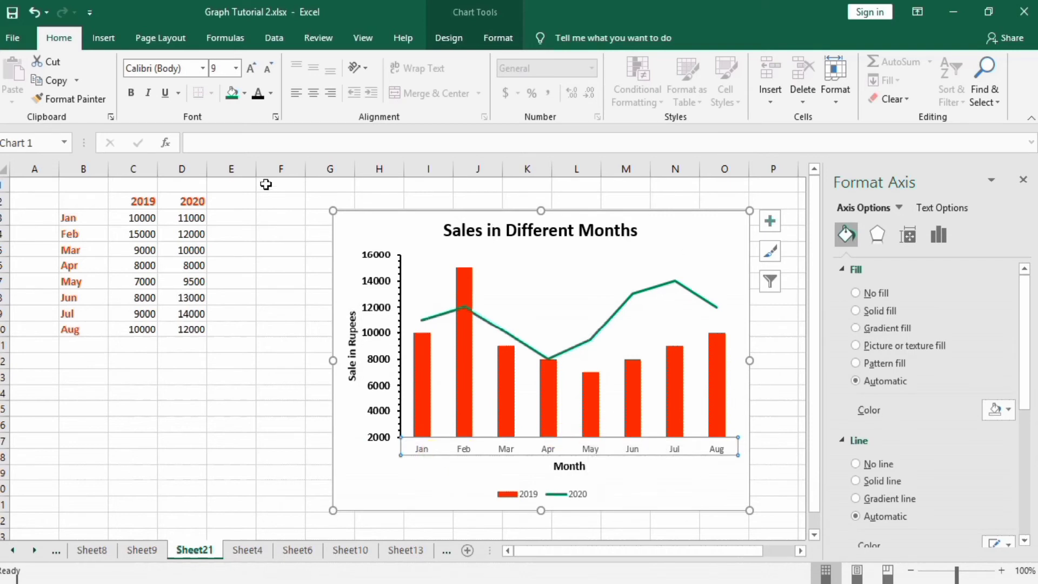
pyautogui.click(235, 68)
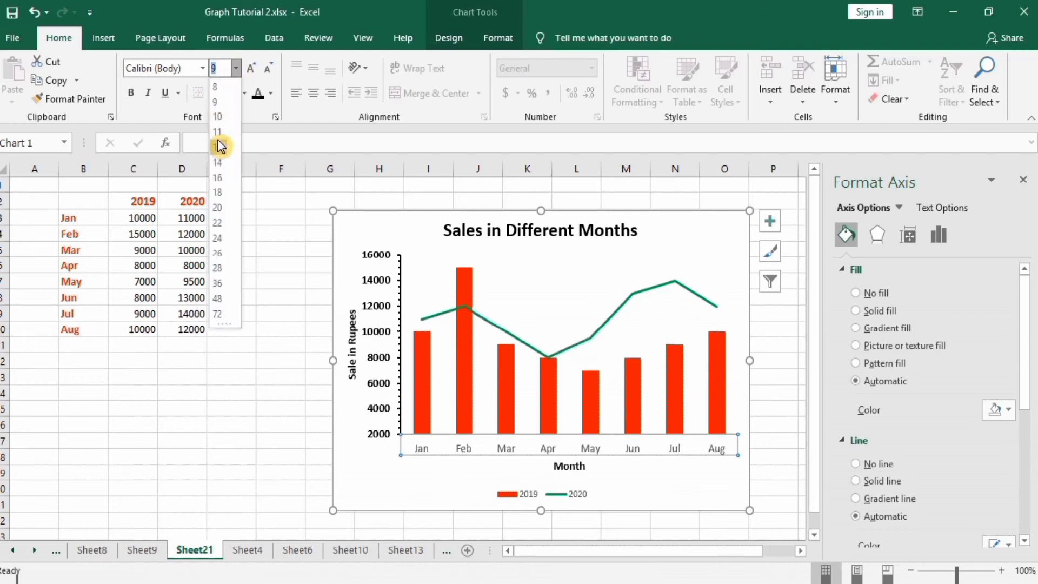
pyautogui.click(217, 131)
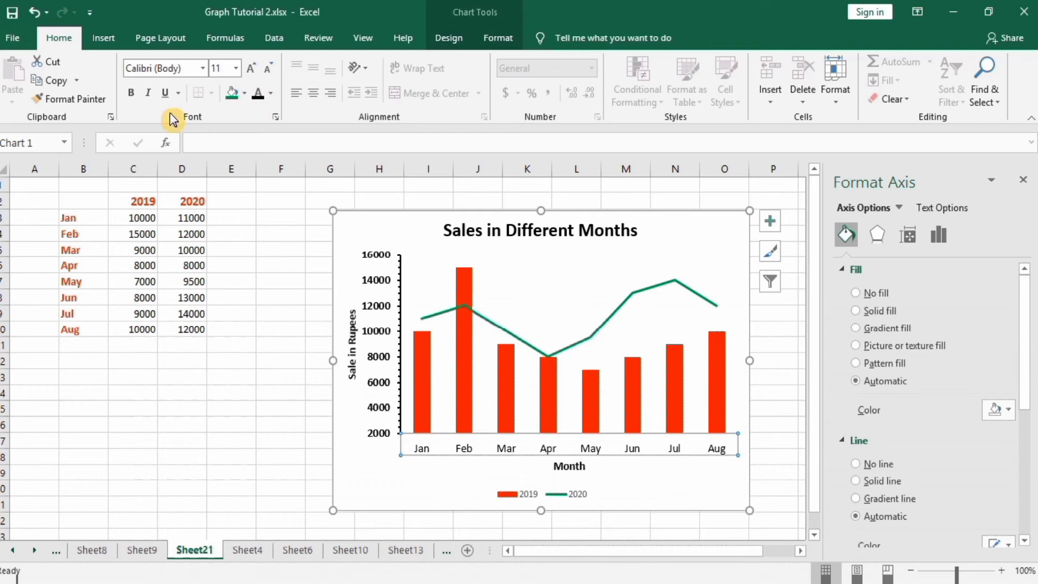
pyautogui.click(131, 92)
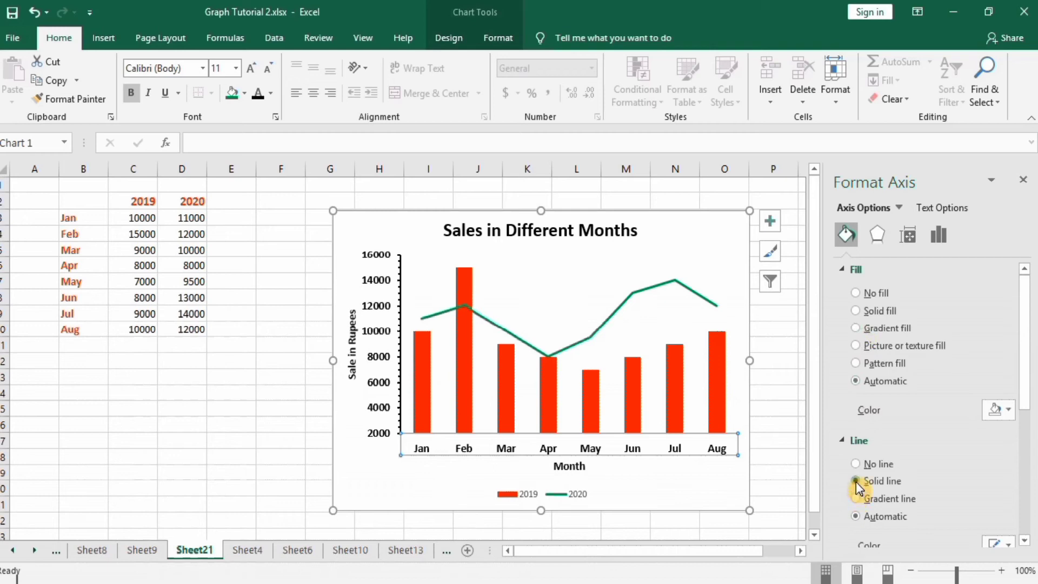
# - Give the horizontal axis a solid 1.5 pt line
pyautogui.scroll(-3)
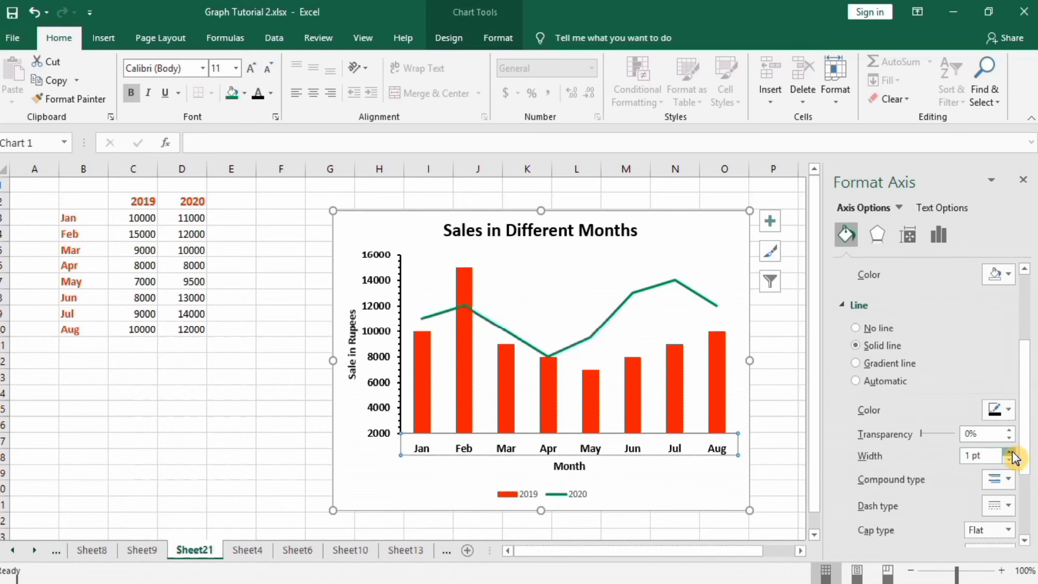
pyautogui.click(1006, 452)
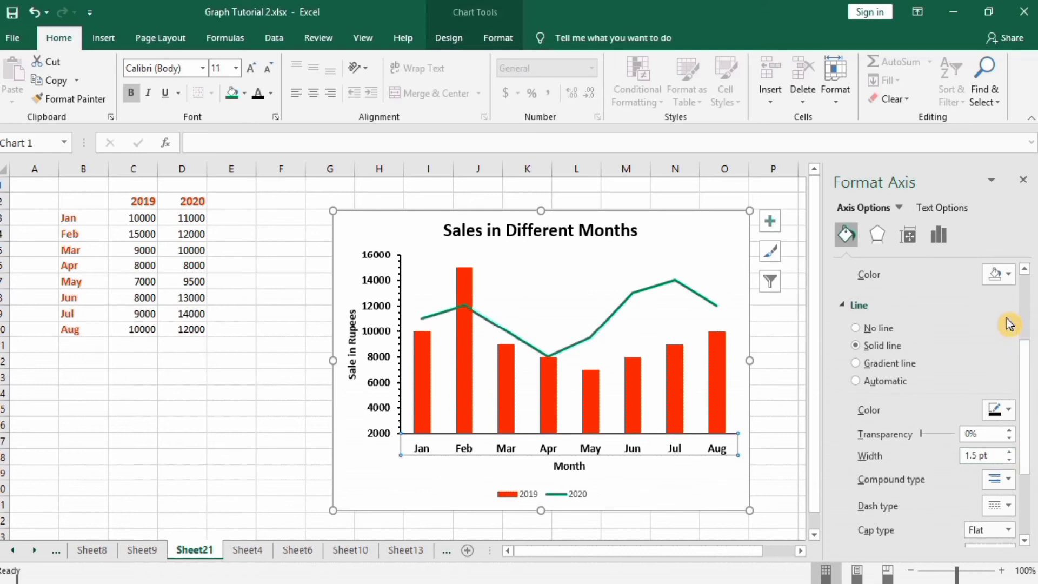
pyautogui.click(939, 233)
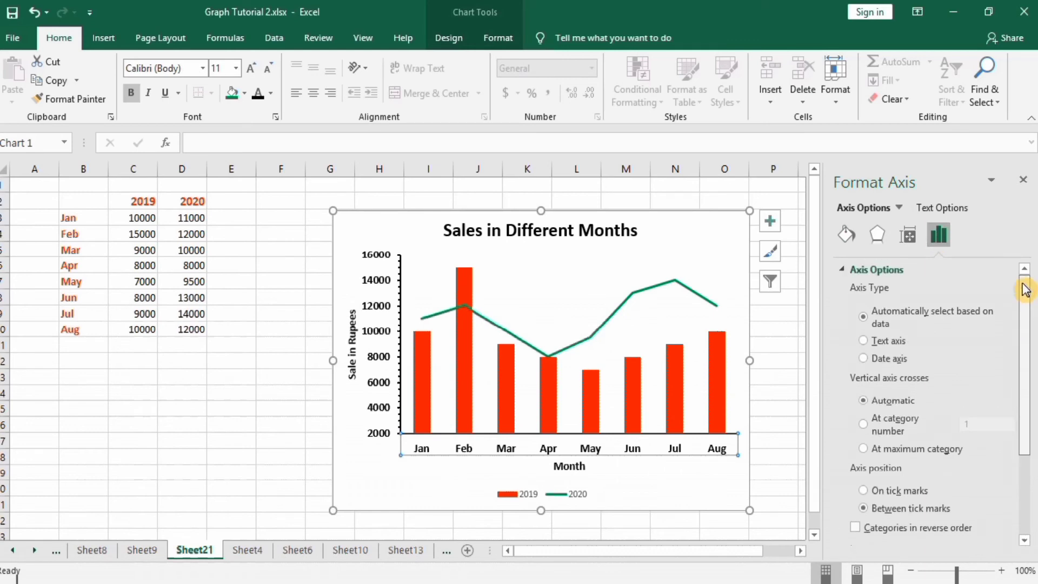
pyautogui.moveTo(863, 243)
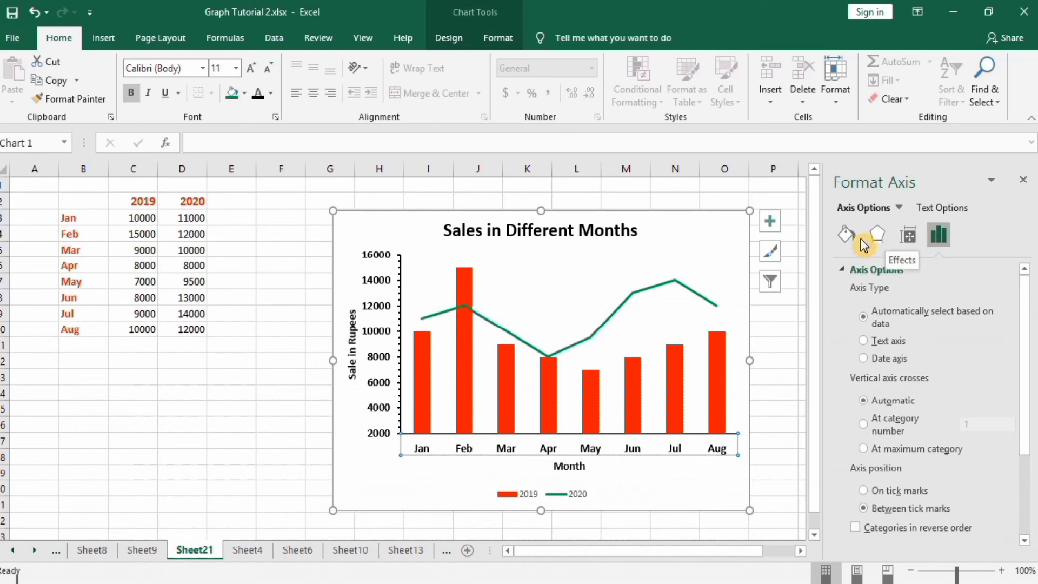
pyautogui.moveTo(771, 344)
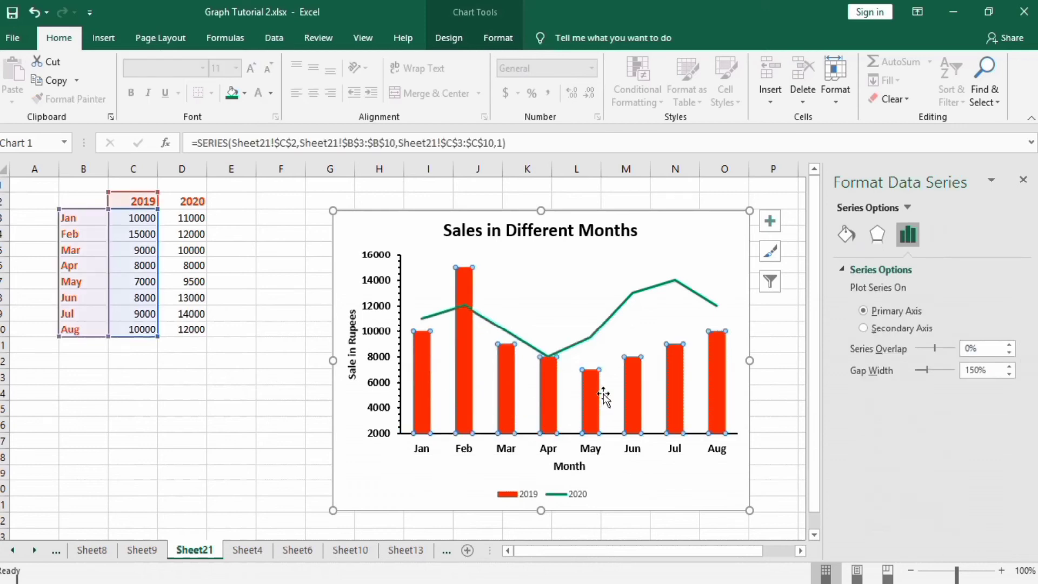
pyautogui.moveTo(724, 386)
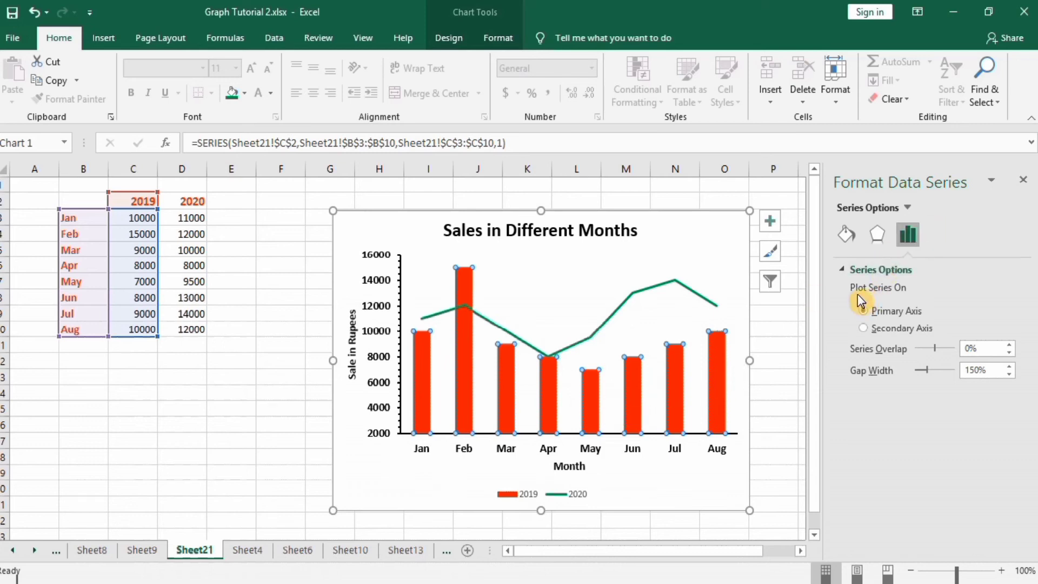
# - Try the 2019 columns on the Primary axis, then plot them on the Secondary axis
pyautogui.click(863, 311)
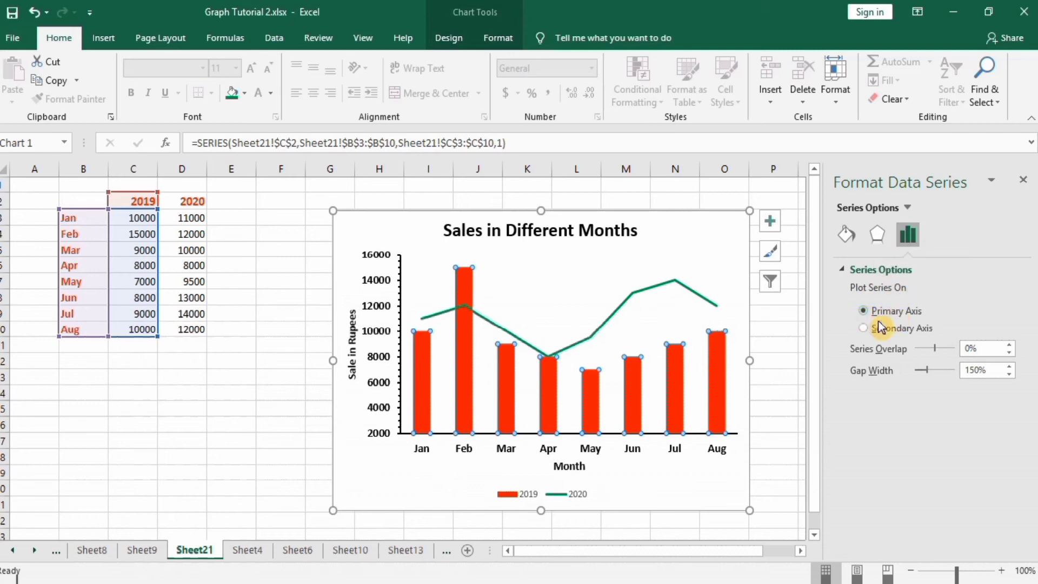
pyautogui.moveTo(720, 361)
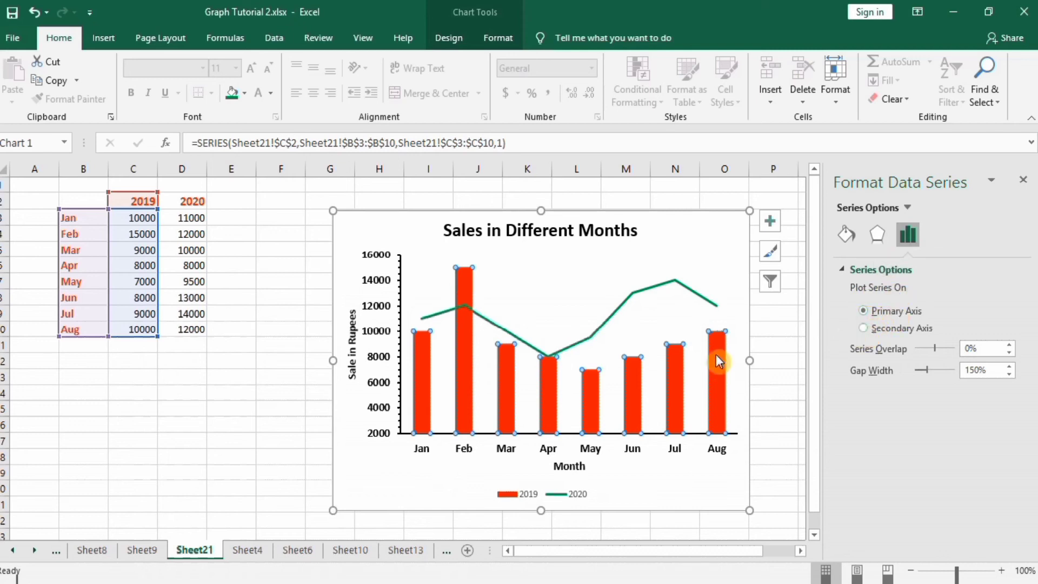
pyautogui.moveTo(867, 330)
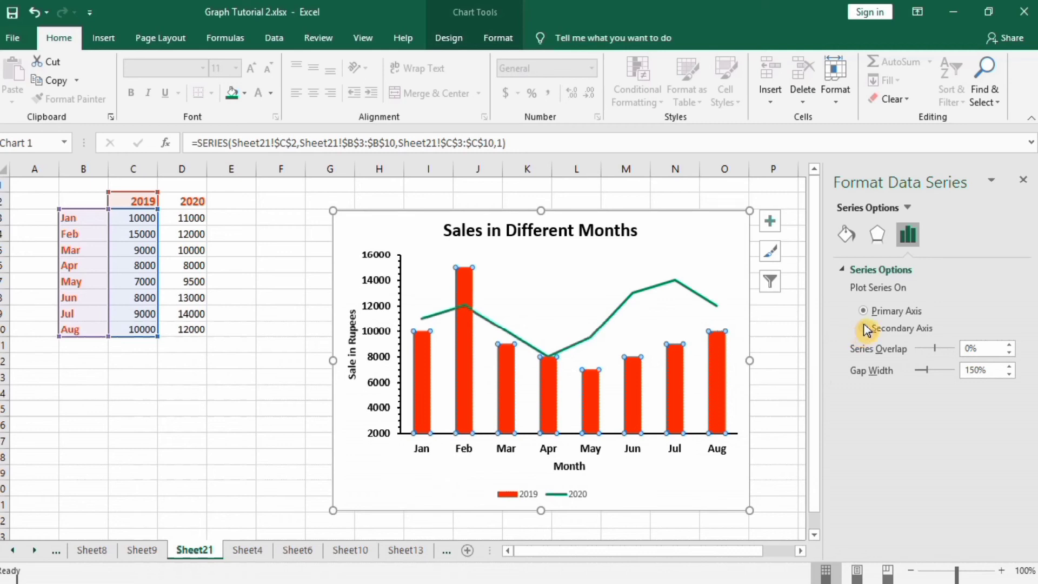
pyautogui.click(865, 327)
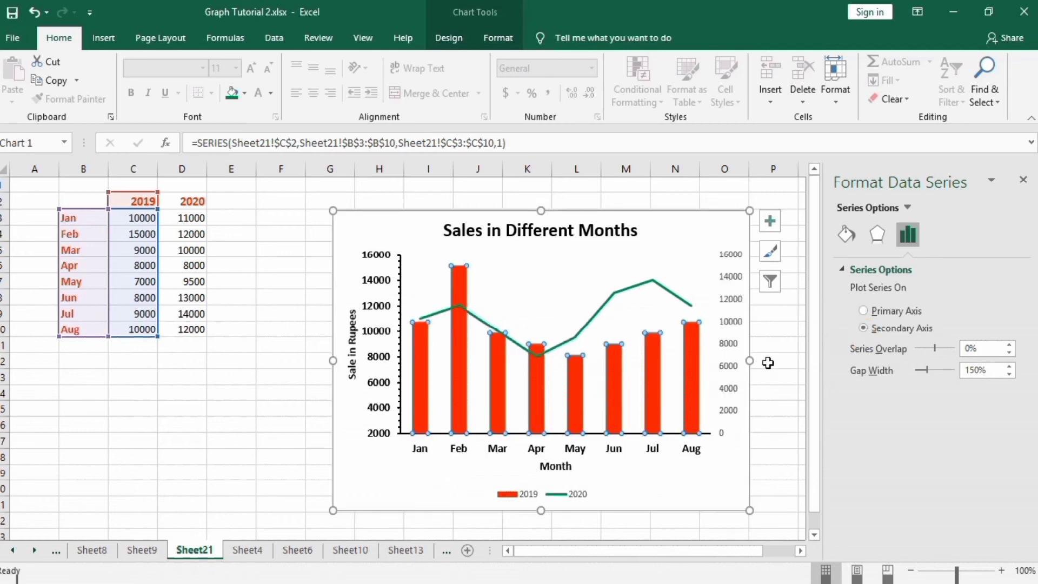
pyautogui.moveTo(728, 365)
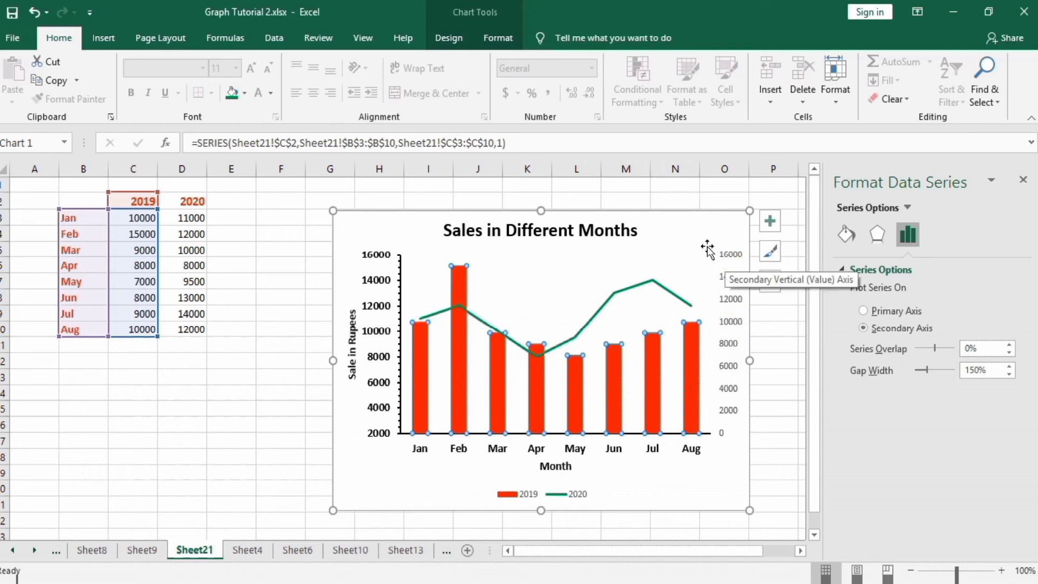
pyautogui.moveTo(391, 376)
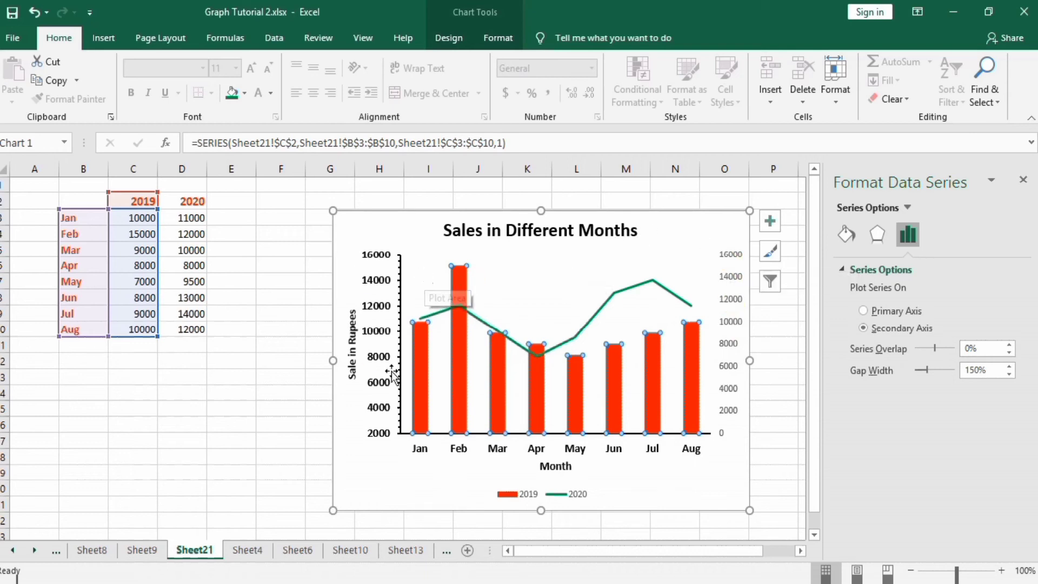
pyautogui.moveTo(170, 217)
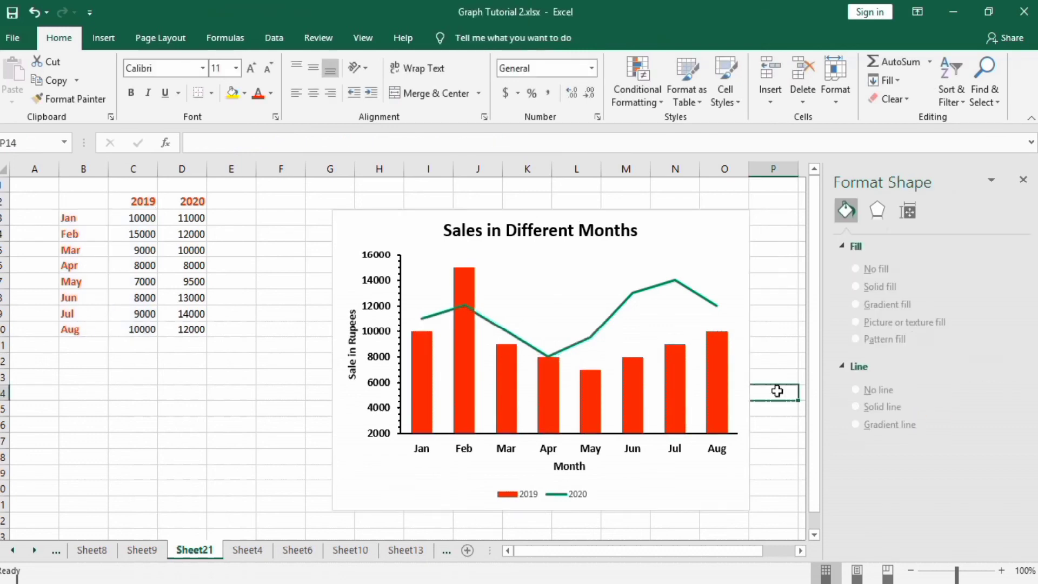
pyautogui.moveTo(468, 359)
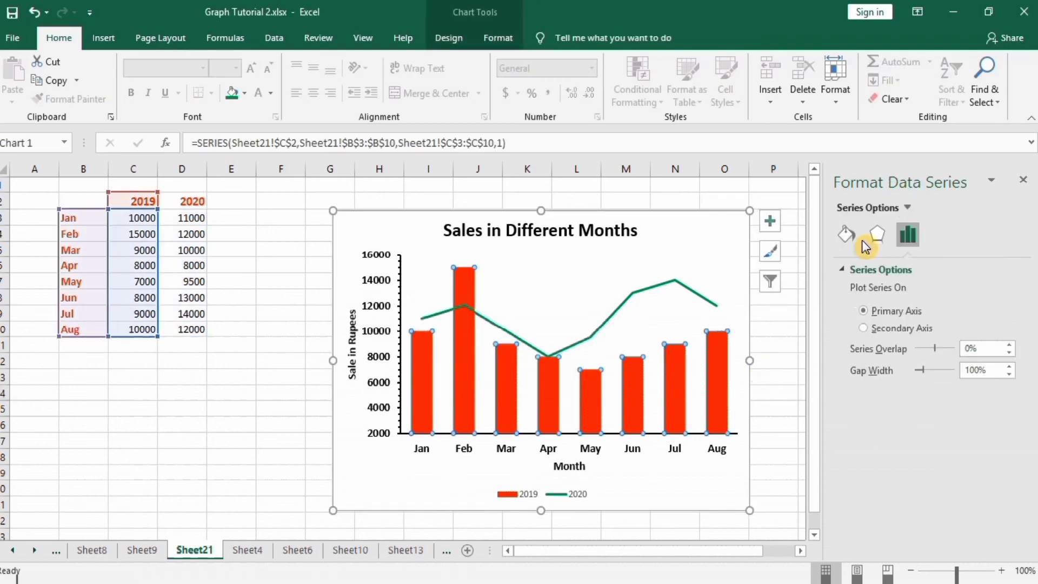
# - Give the 2019 columns a solid purple fill and a solid 1.5 pt outline
pyautogui.click(846, 234)
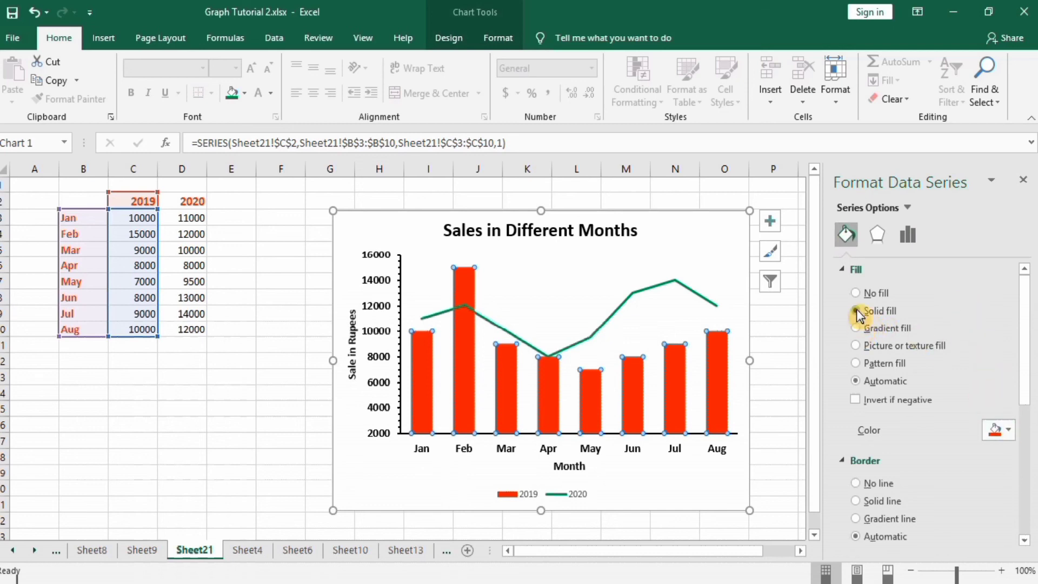
pyautogui.click(1004, 429)
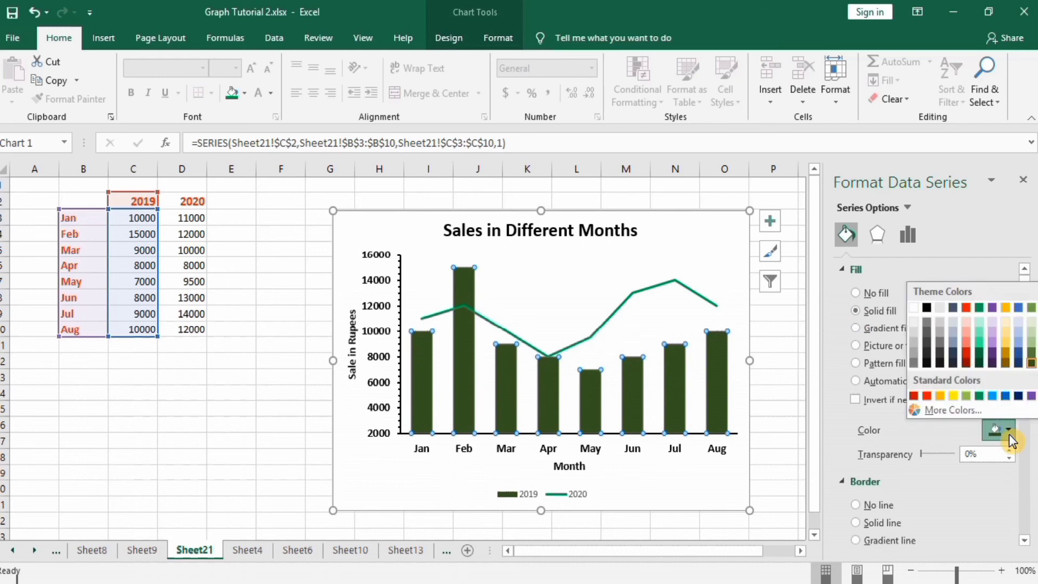
pyautogui.click(992, 344)
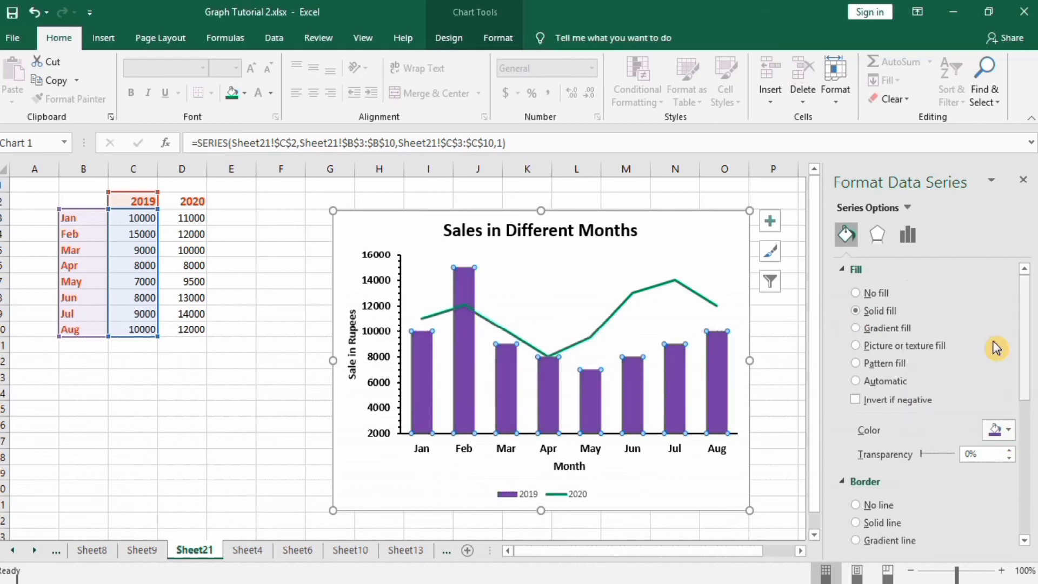
pyautogui.scroll(-3)
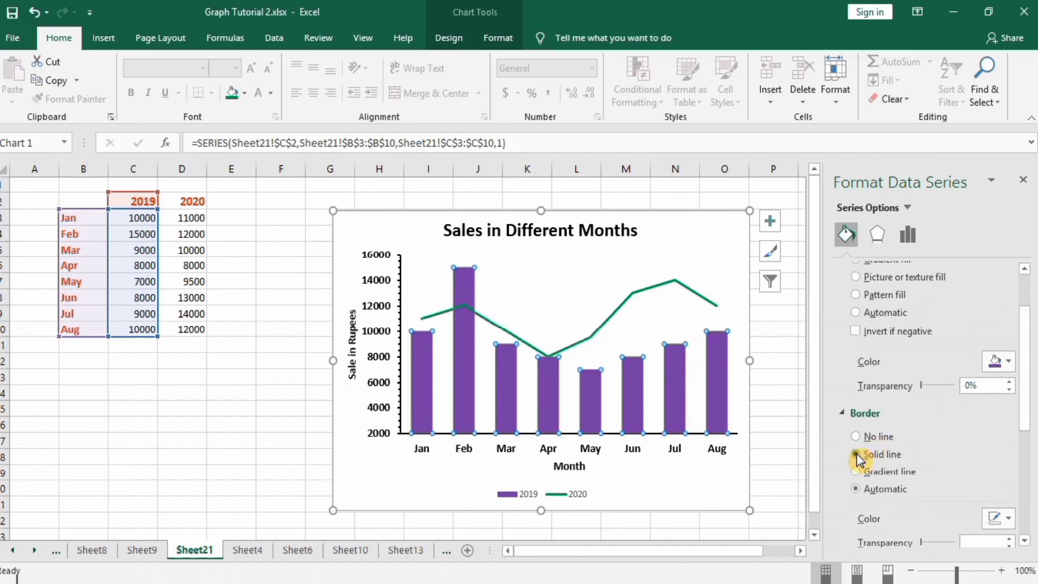
pyautogui.click(854, 454)
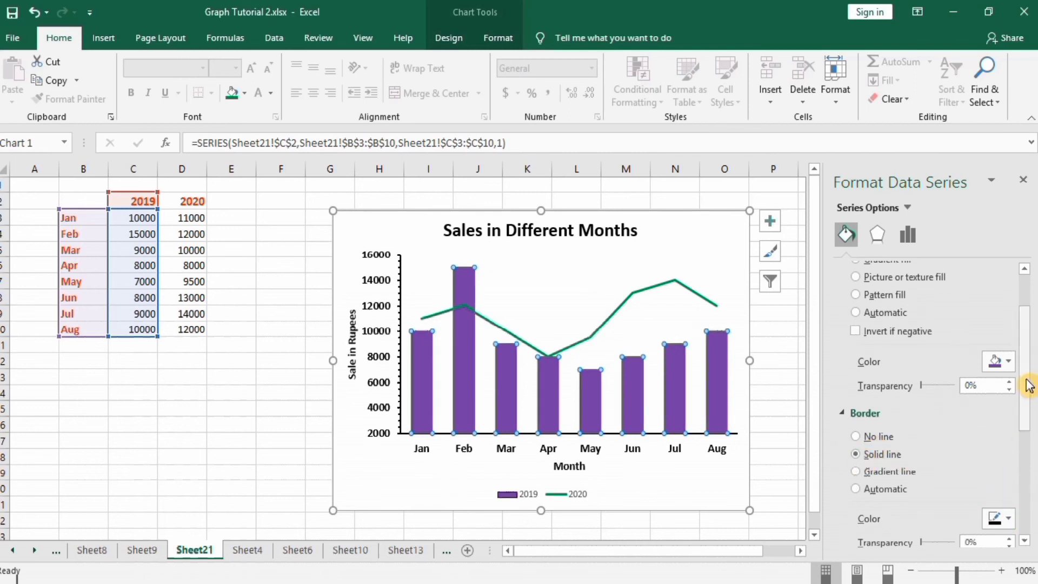
pyautogui.scroll(-3)
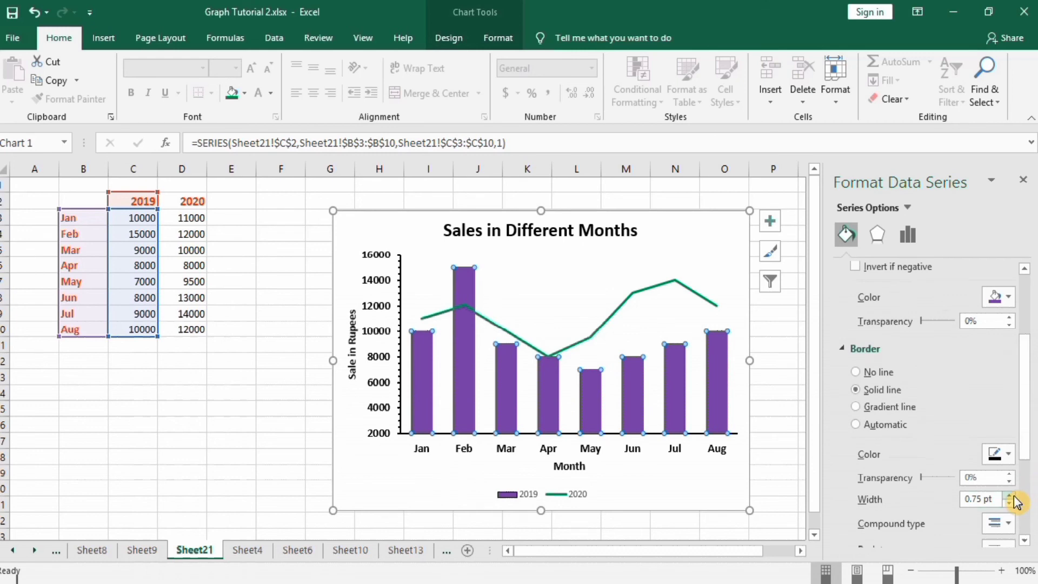
pyautogui.click(1007, 496)
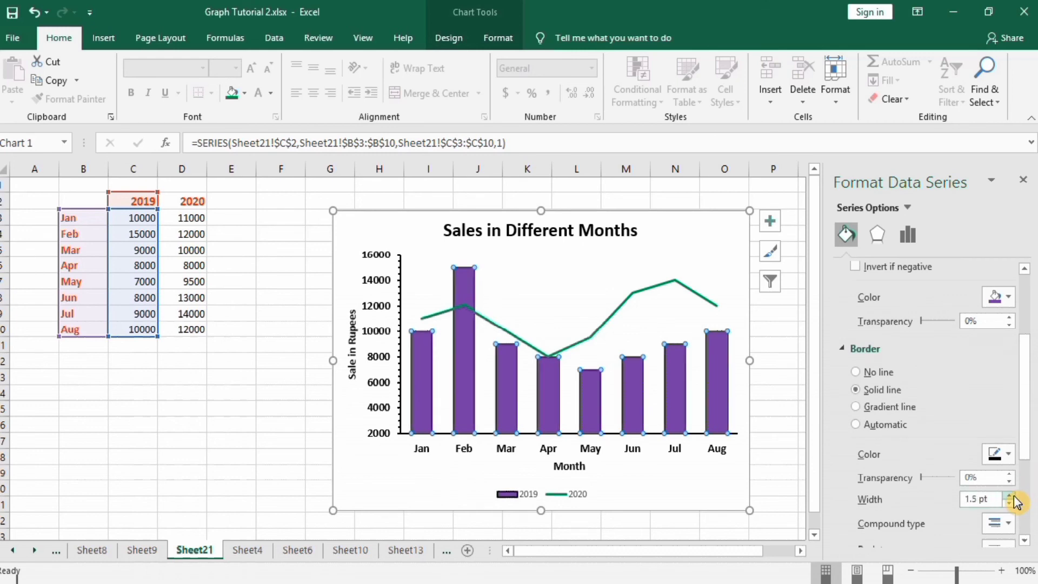
pyautogui.moveTo(631, 313)
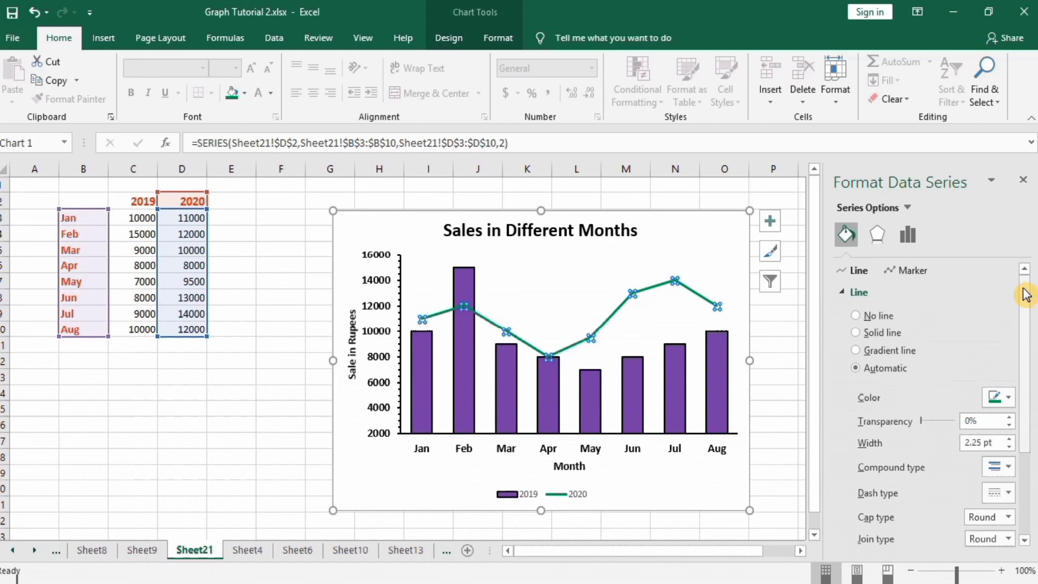
pyautogui.moveTo(860, 339)
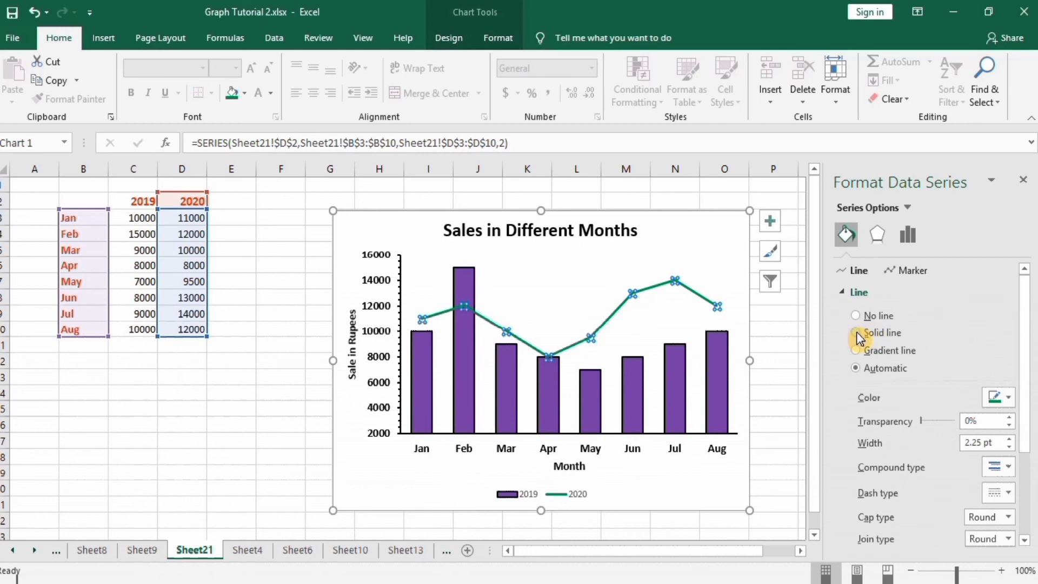
# - Make the 2020 series a solid red line about 2 pt wide
pyautogui.click(854, 332)
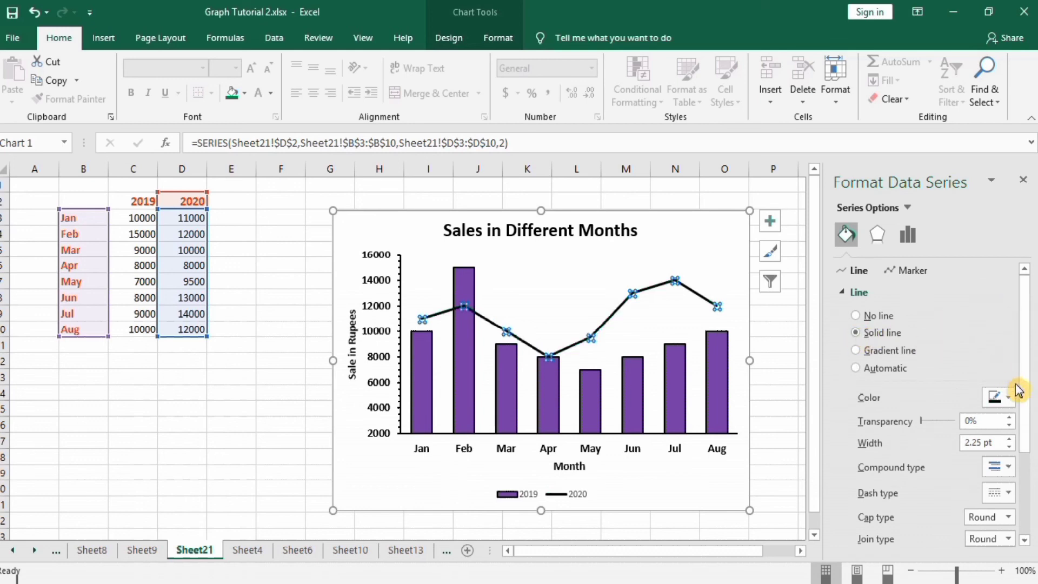
pyautogui.click(1007, 397)
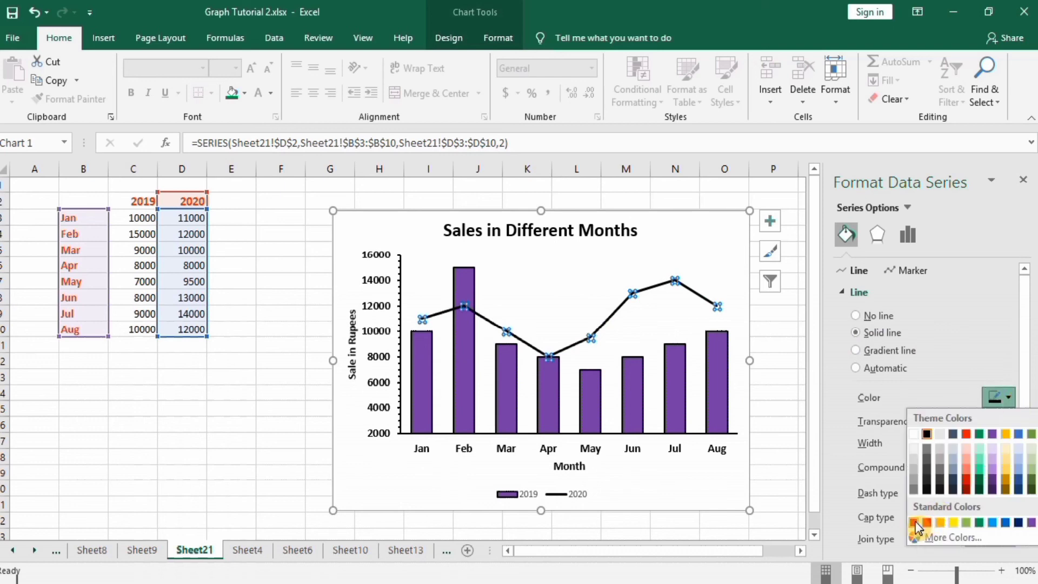
pyautogui.click(918, 523)
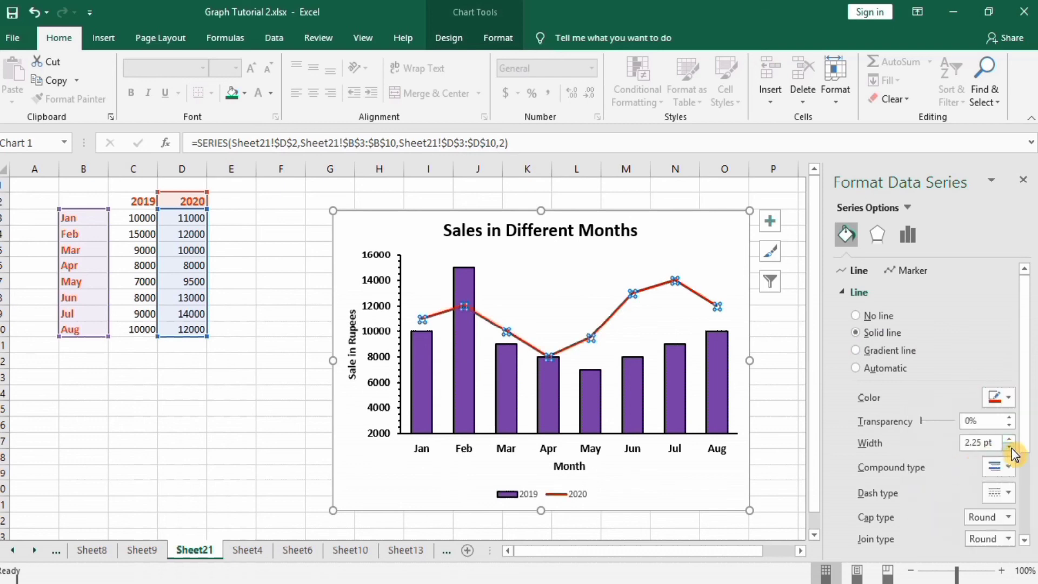
pyautogui.click(1009, 446)
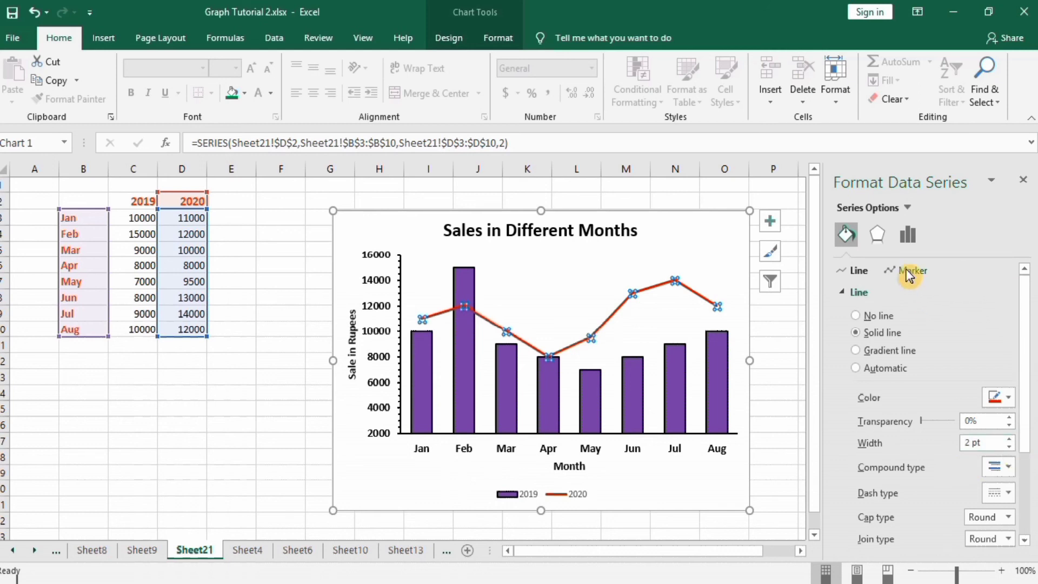
pyautogui.click(913, 271)
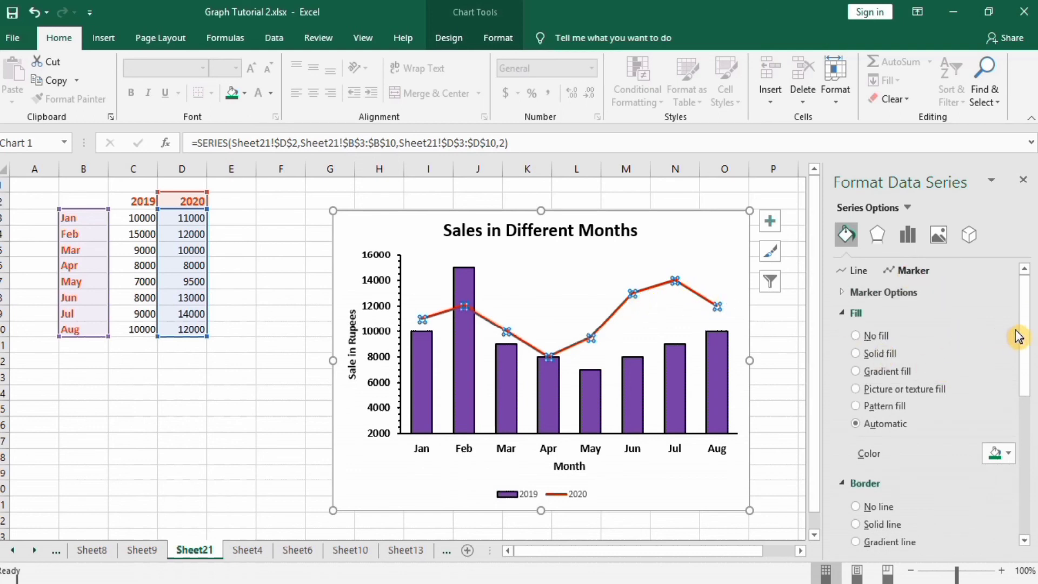
pyautogui.scroll(-3)
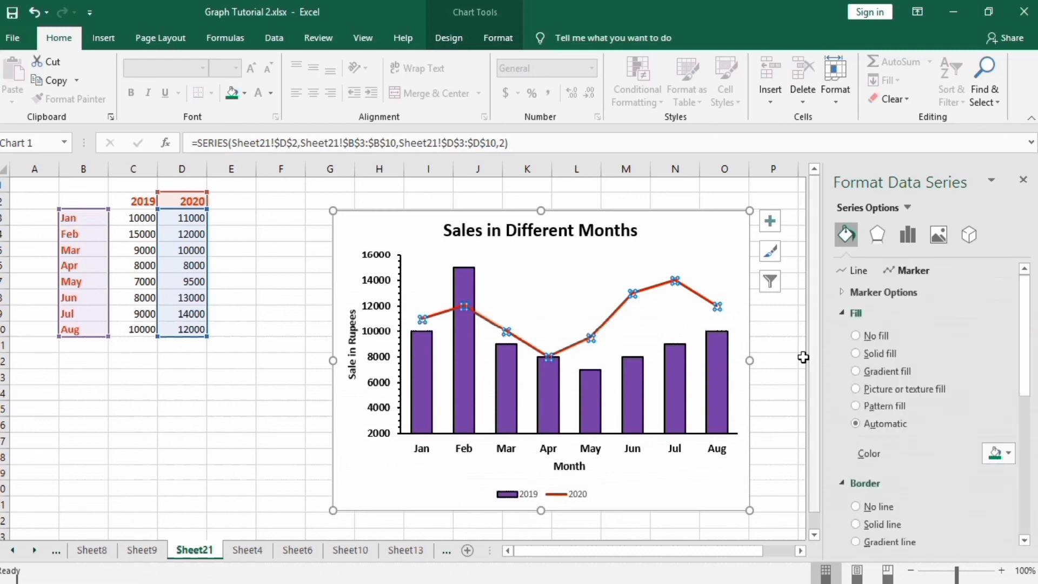
pyautogui.moveTo(275, 371)
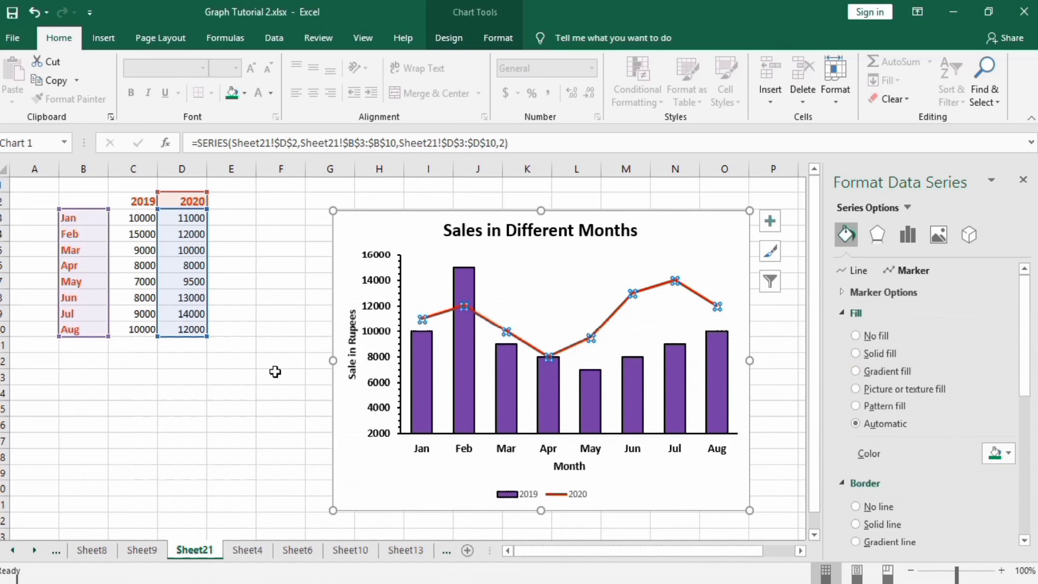